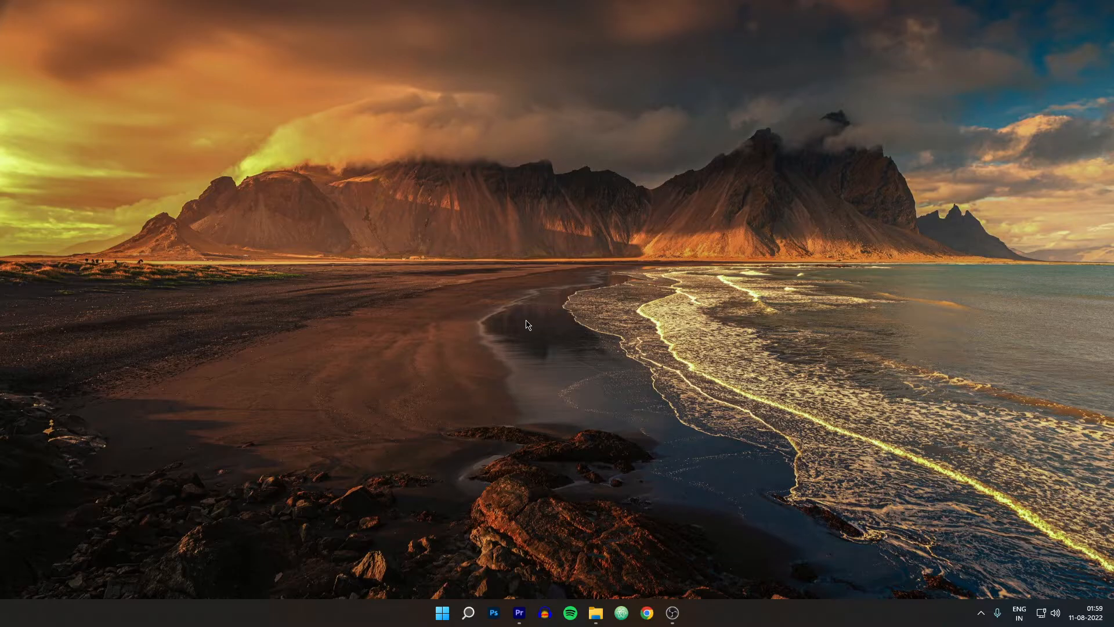
Bring up the 'bitlocker' Google results in Chrome and highlight the first result's snippet
{"action": "left_click", "coordinate": [646, 611]}
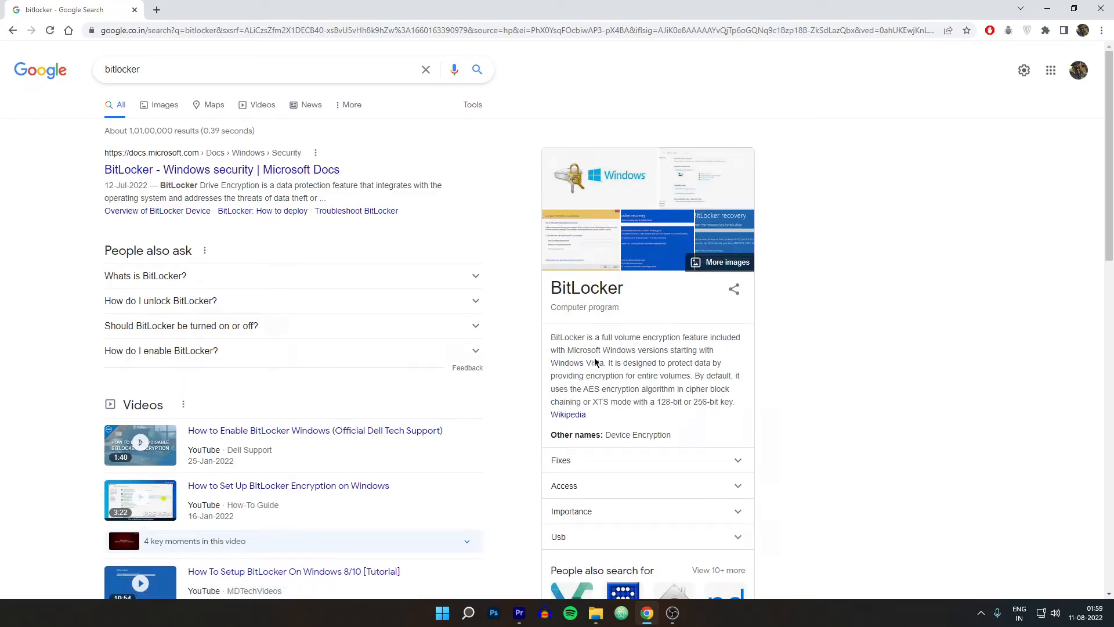
{"action": "left_click", "coordinate": [567, 414]}
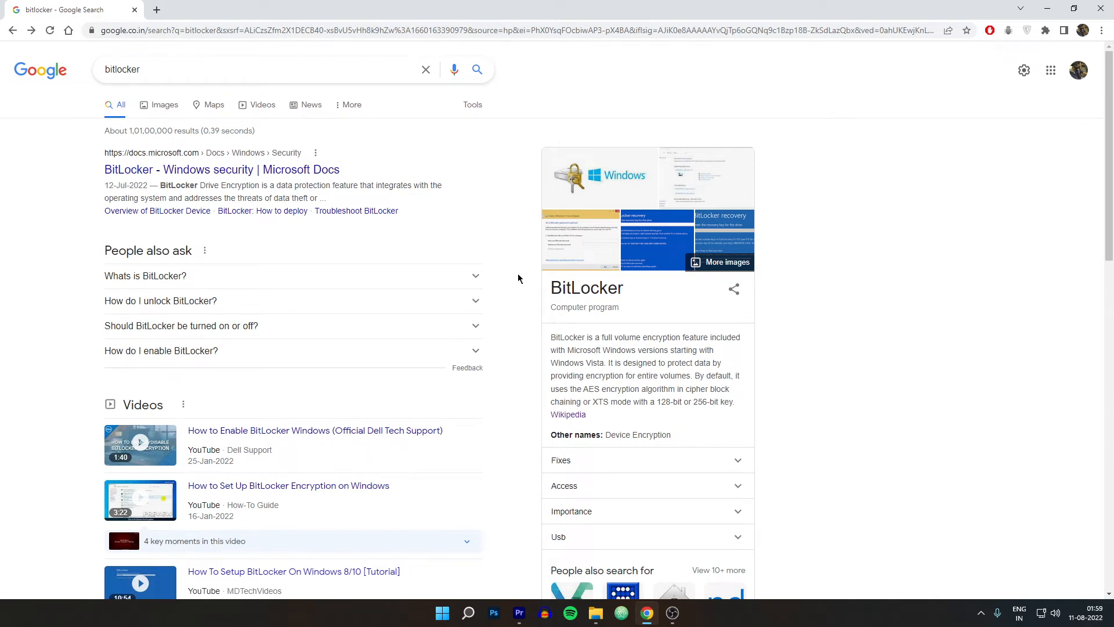
{"action": "double_click", "coordinate": [180, 186]}
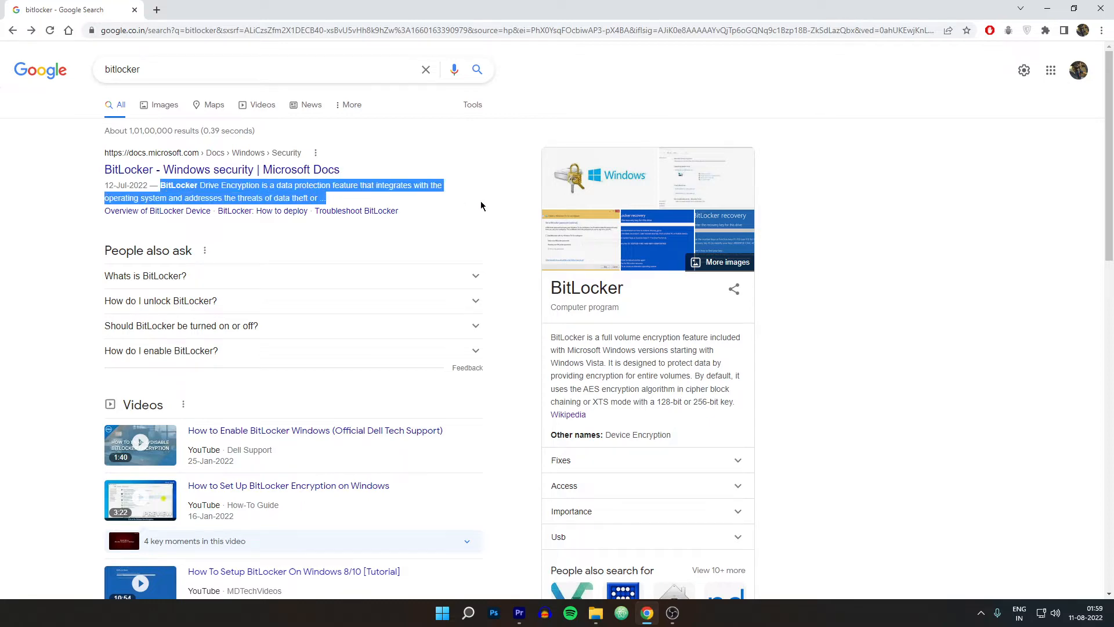
{"action": "left_click", "coordinate": [595, 612]}
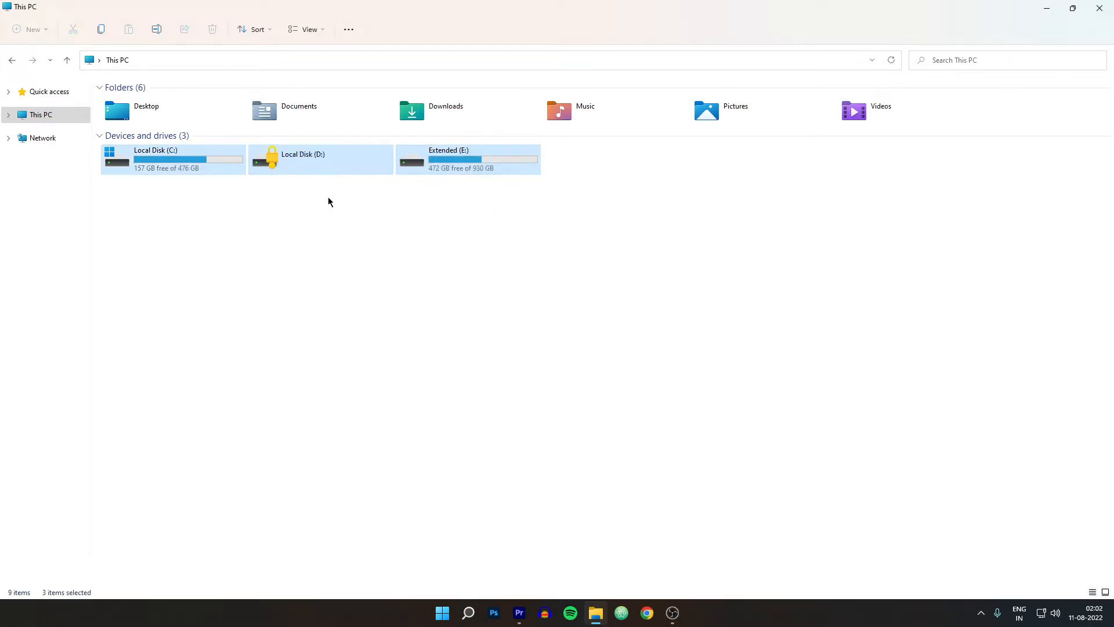
{"action": "double_click", "coordinate": [302, 157]}
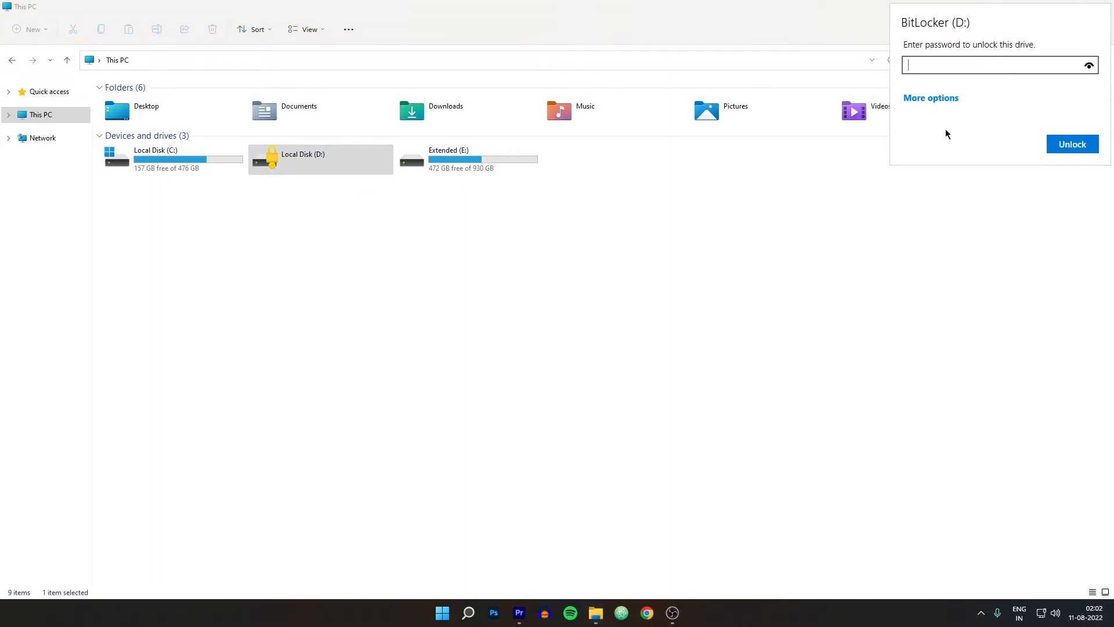
{"action": "left_click", "coordinate": [930, 97]}
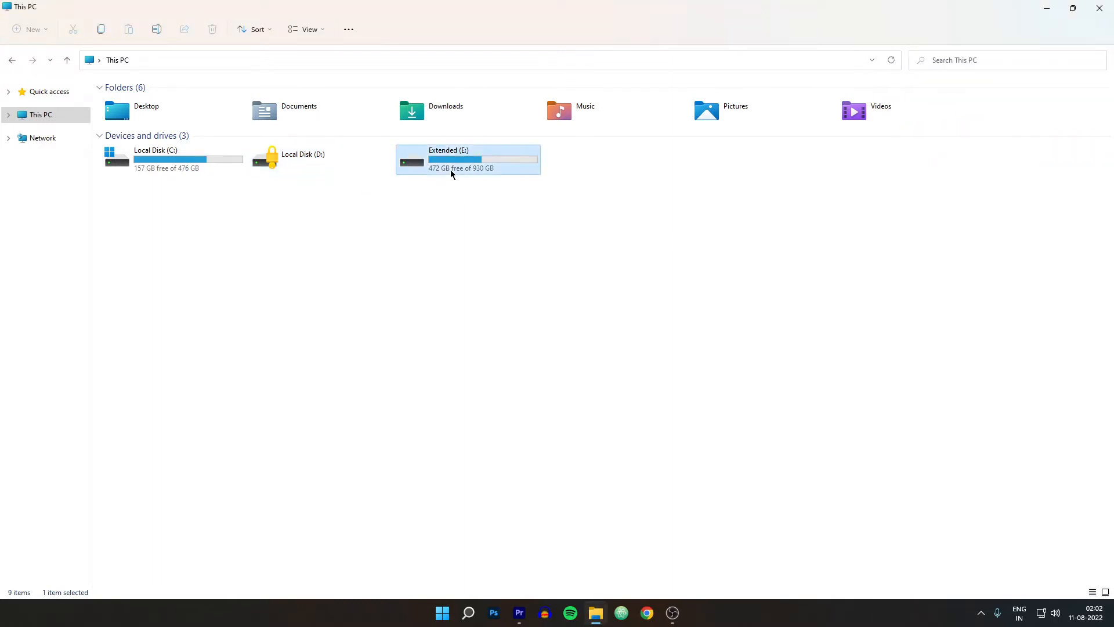
{"action": "mouse_move", "coordinate": [381, 237]}
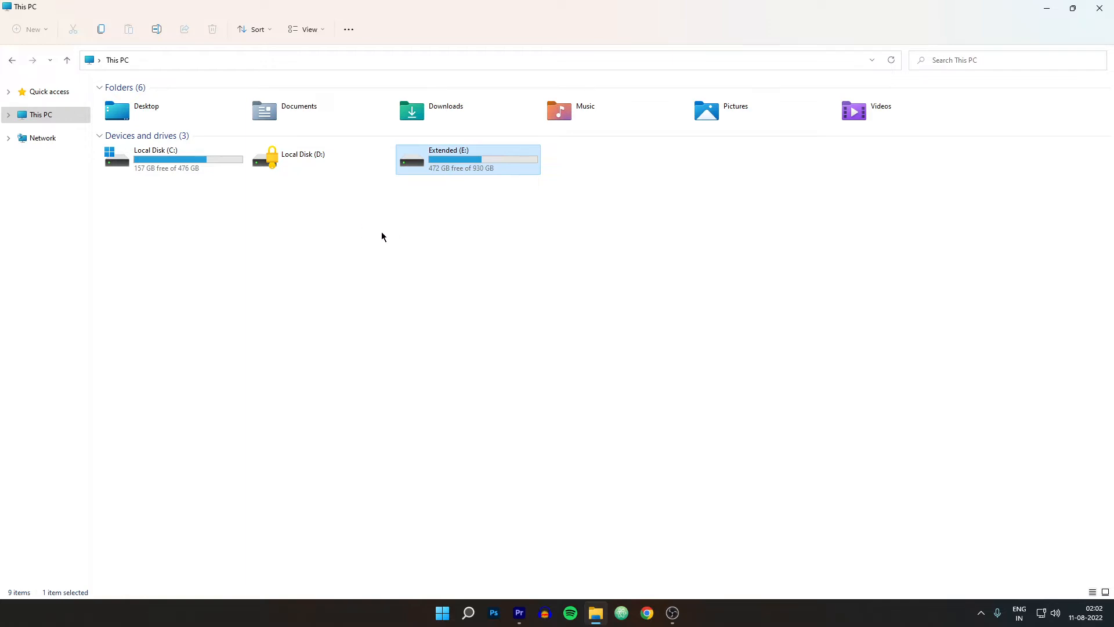
{"action": "left_click", "coordinate": [645, 612]}
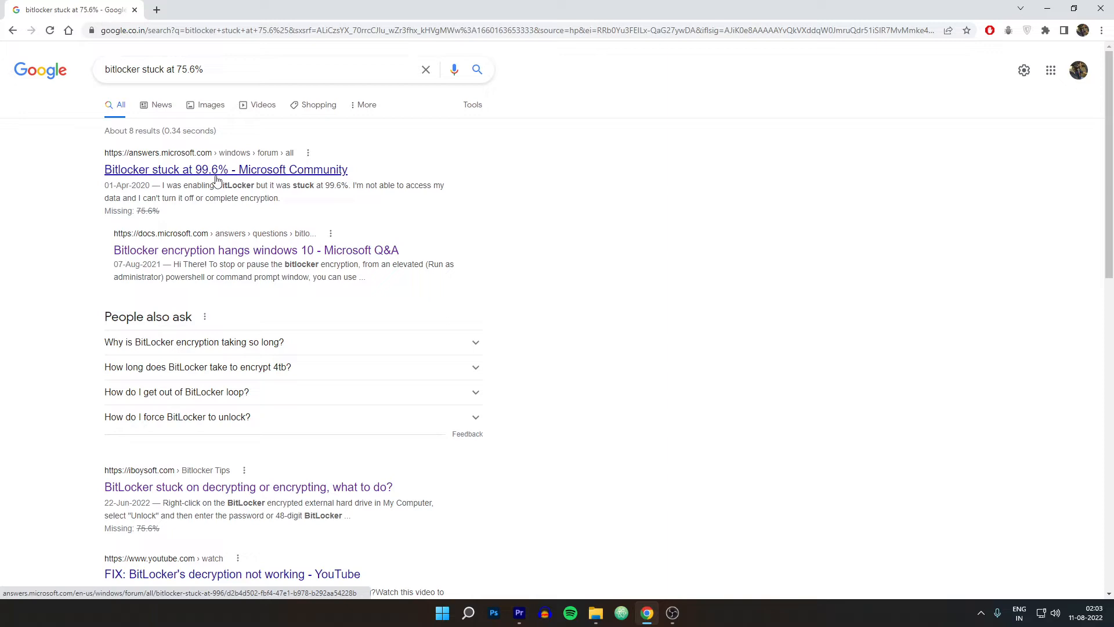
Preview the first 'bitlocker stuck at 75.6%' image and browse three more in the viewer
{"action": "scroll", "scroll_direction": "down", "scroll_amount": 3}
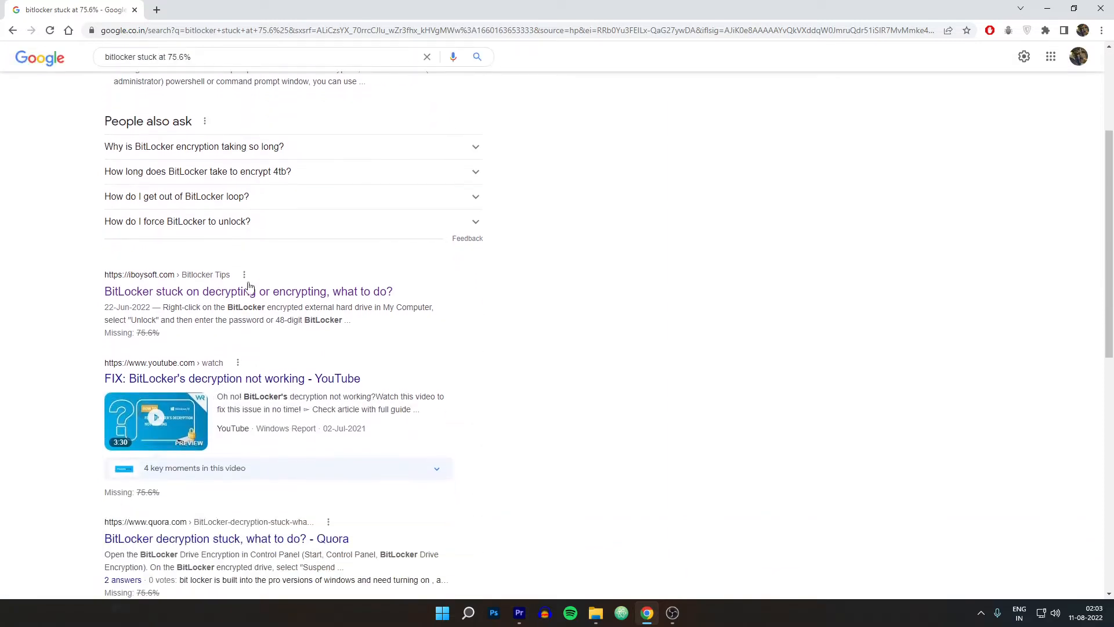
{"action": "scroll", "scroll_direction": "down", "scroll_amount": 3}
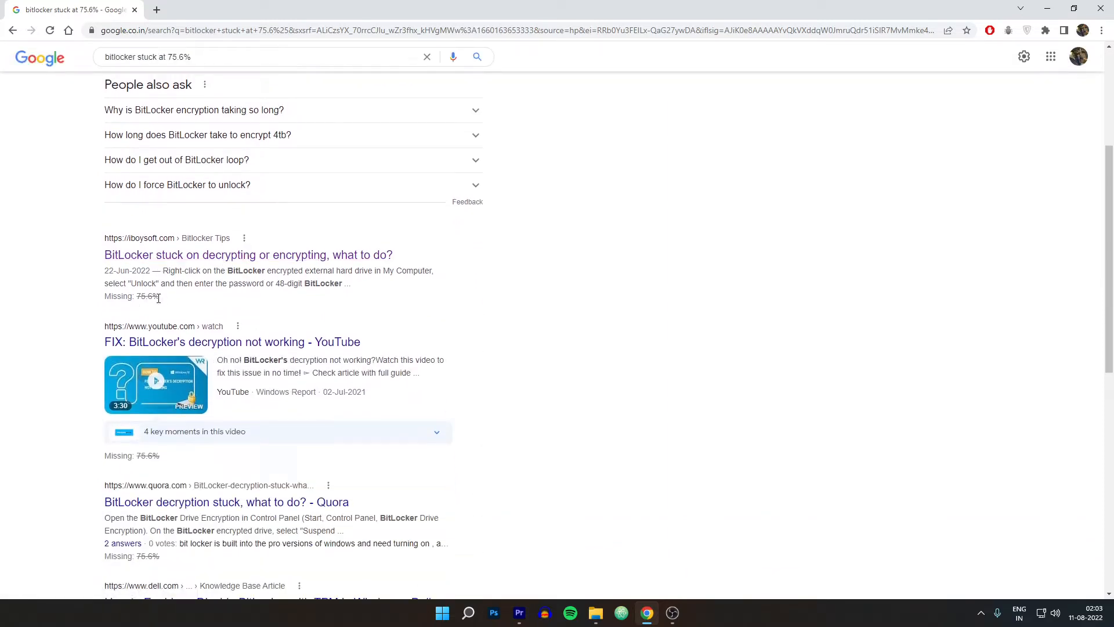
{"action": "scroll", "scroll_direction": "down", "scroll_amount": 3}
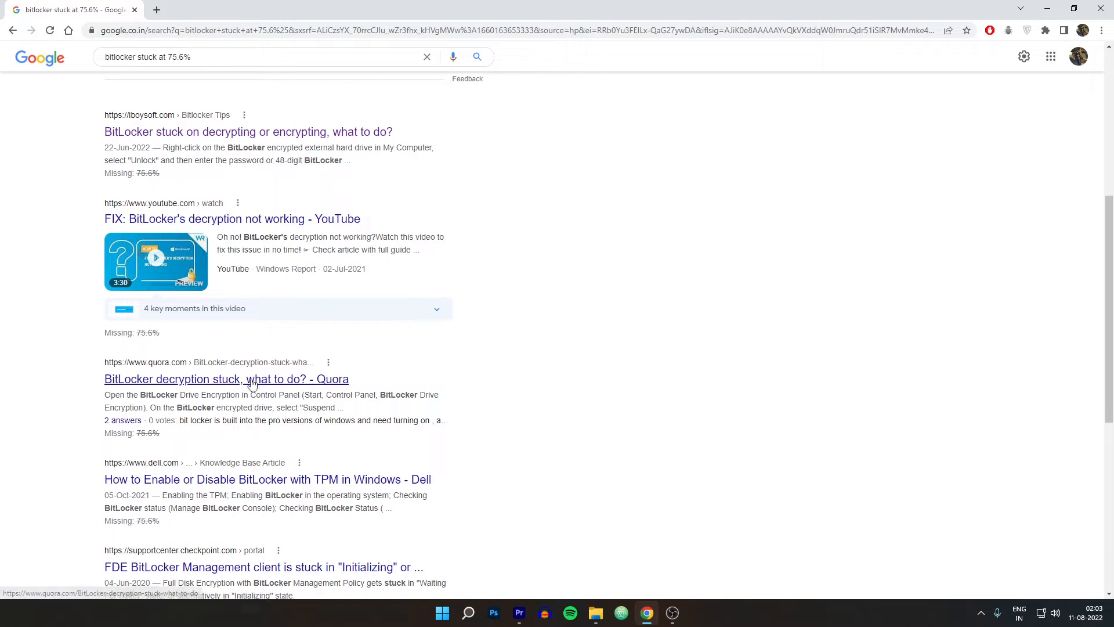
{"action": "scroll", "scroll_direction": "down", "scroll_amount": 3}
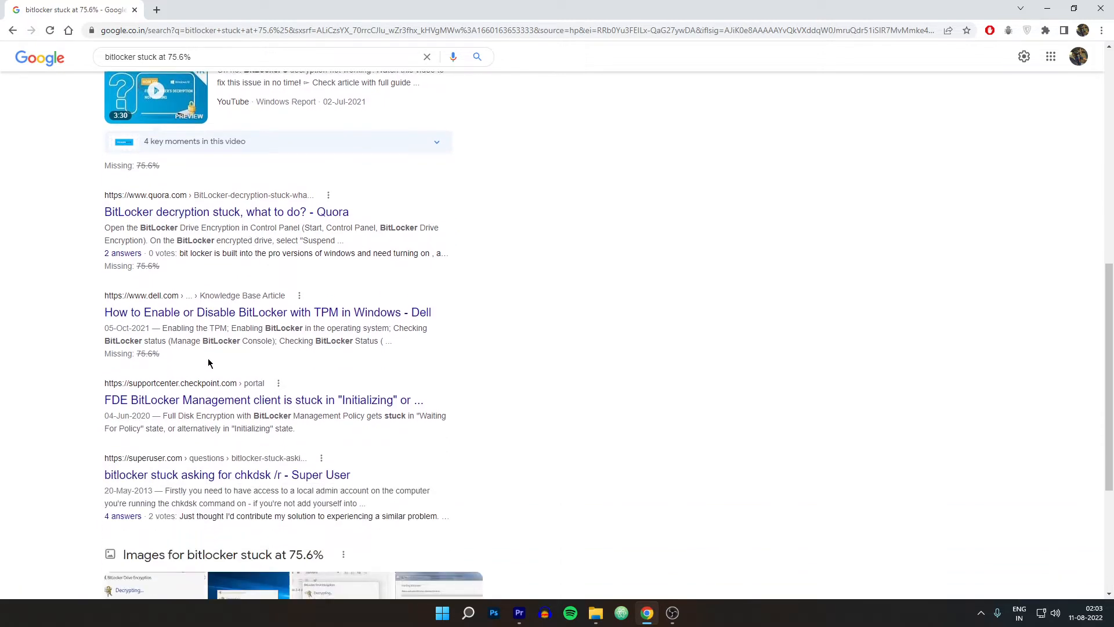
{"action": "scroll", "scroll_direction": "down", "scroll_amount": 3}
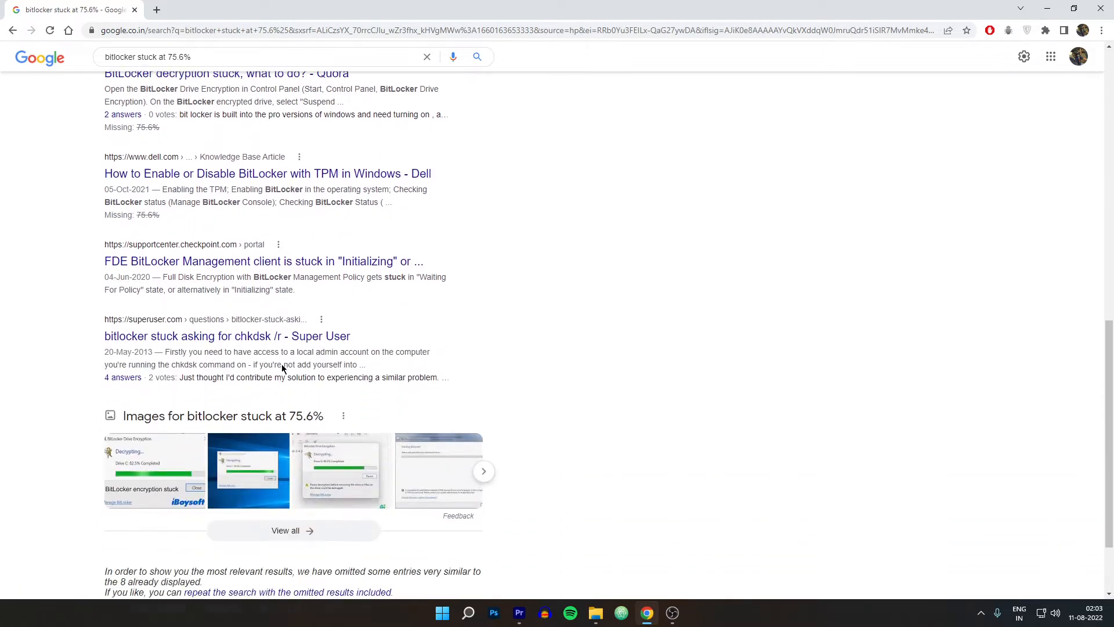
{"action": "left_click", "coordinate": [154, 471]}
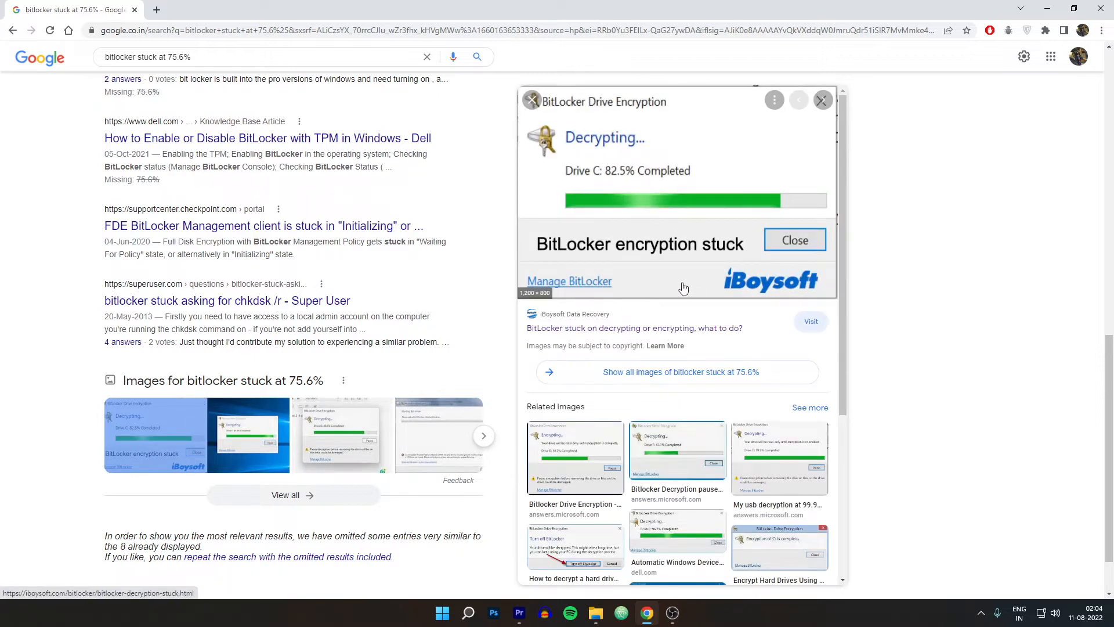
{"action": "left_click", "coordinate": [822, 99]}
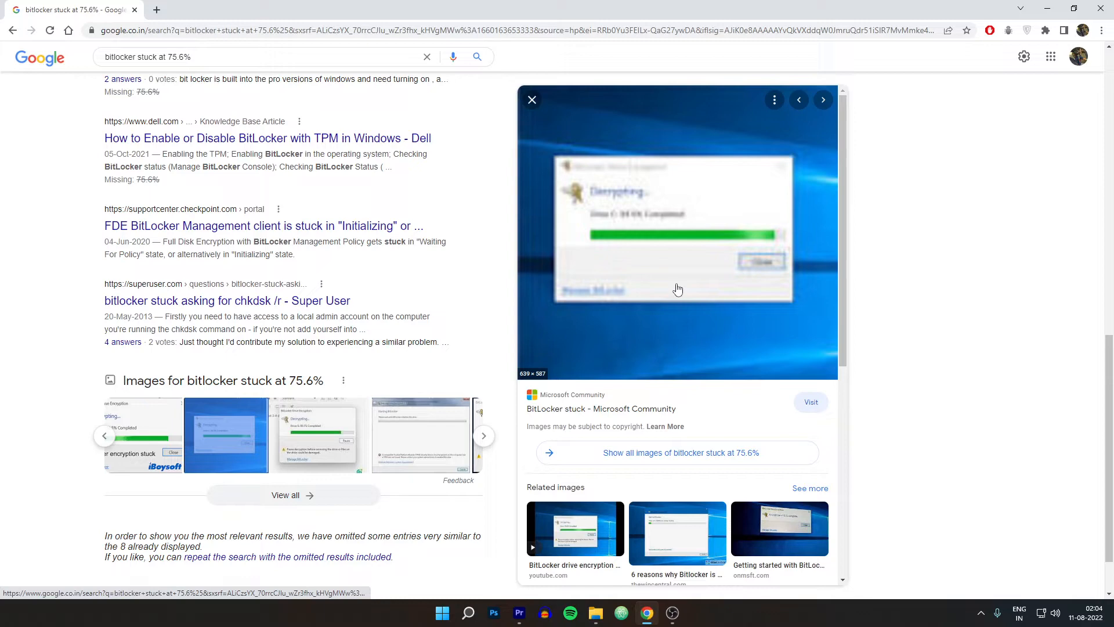
{"action": "left_click", "coordinate": [823, 99]}
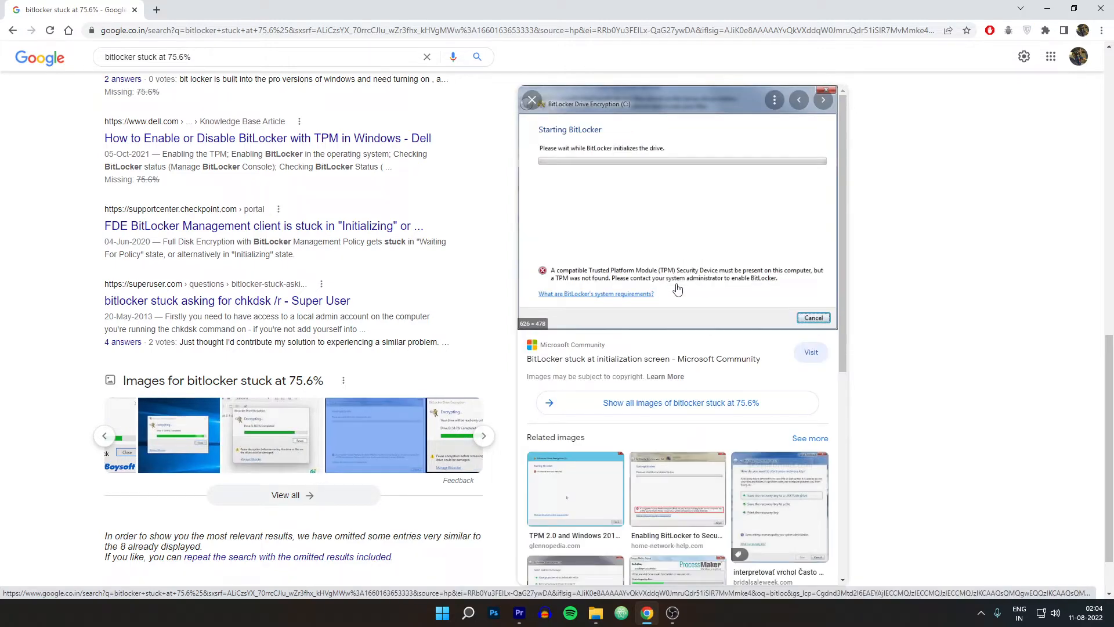
{"action": "left_click", "coordinate": [822, 99]}
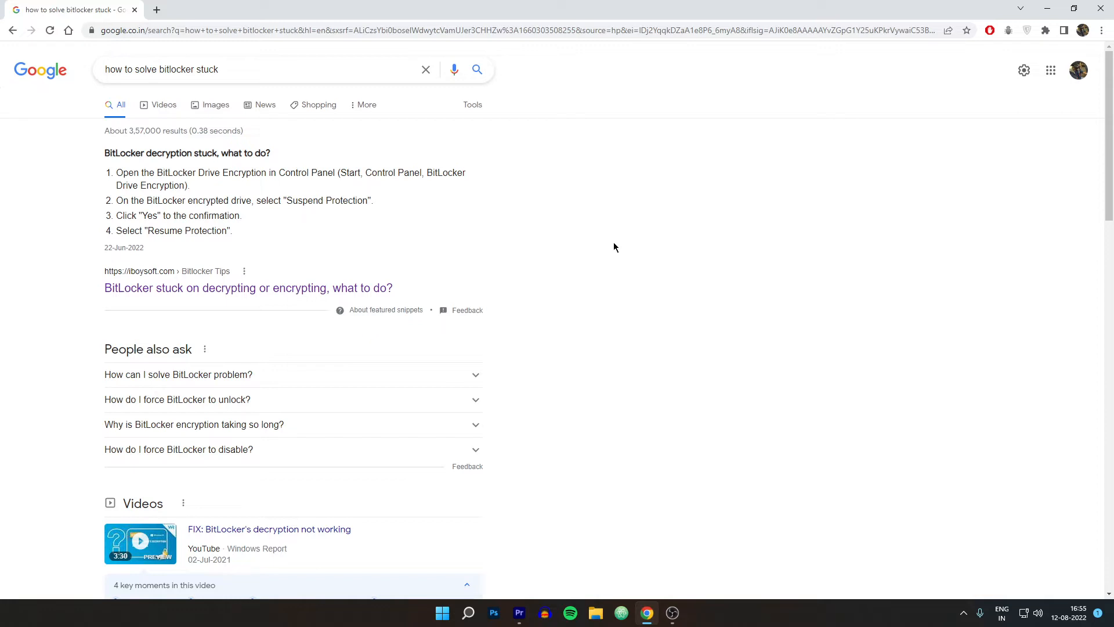
Scroll through the 'how to solve bitlocker stuck' video and web results and open a result
{"action": "scroll", "scroll_direction": "down", "scroll_amount": 3}
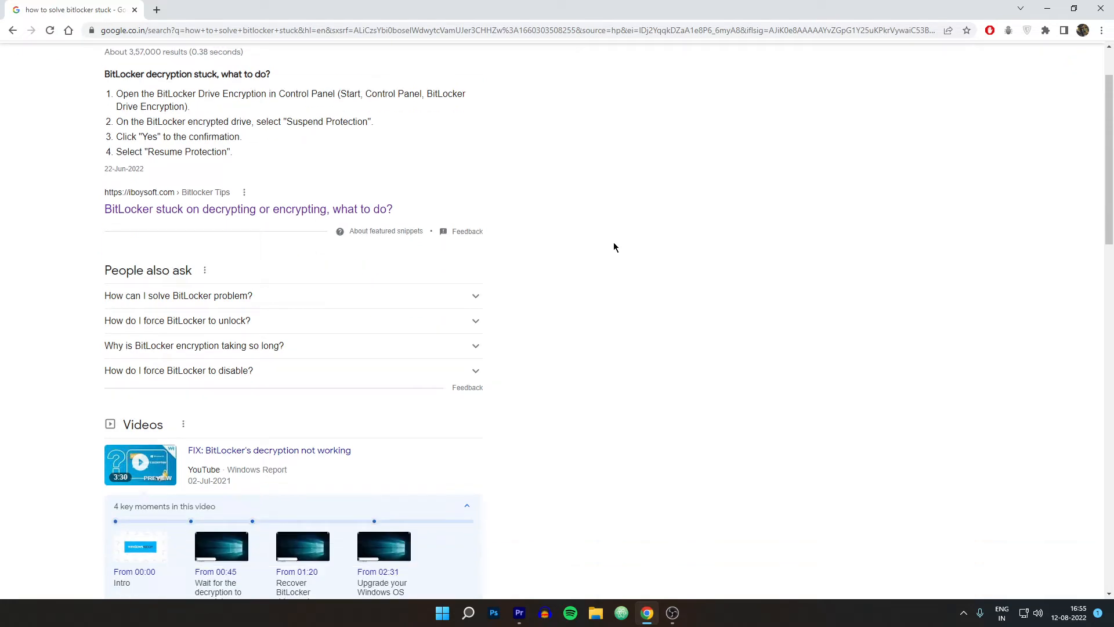
{"action": "scroll", "scroll_direction": "down", "scroll_amount": 3}
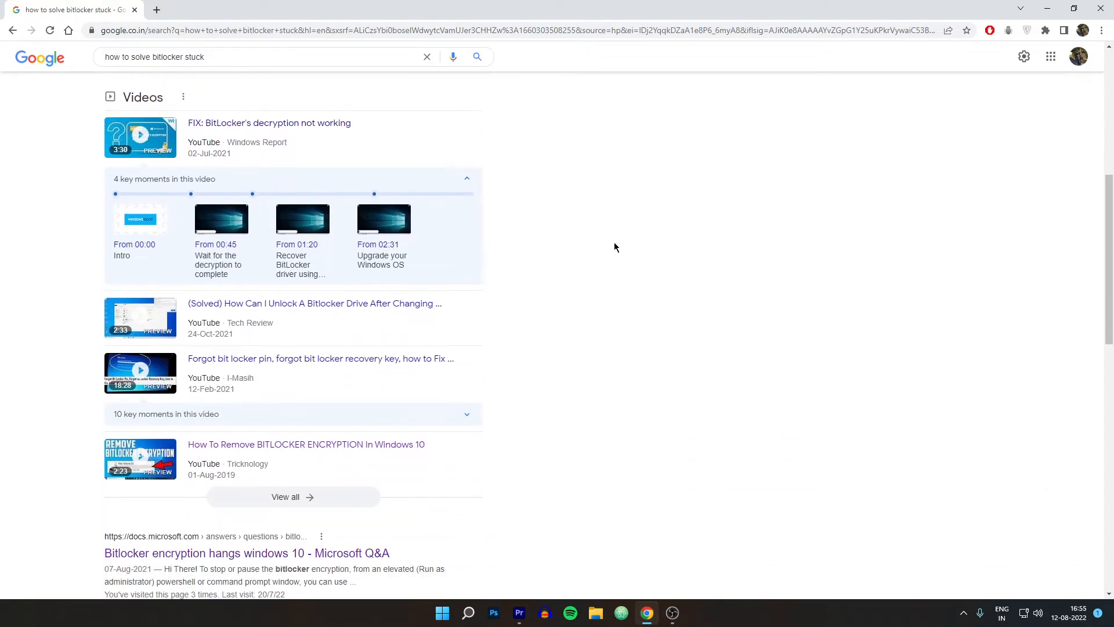
{"action": "scroll", "scroll_direction": "down", "scroll_amount": 3}
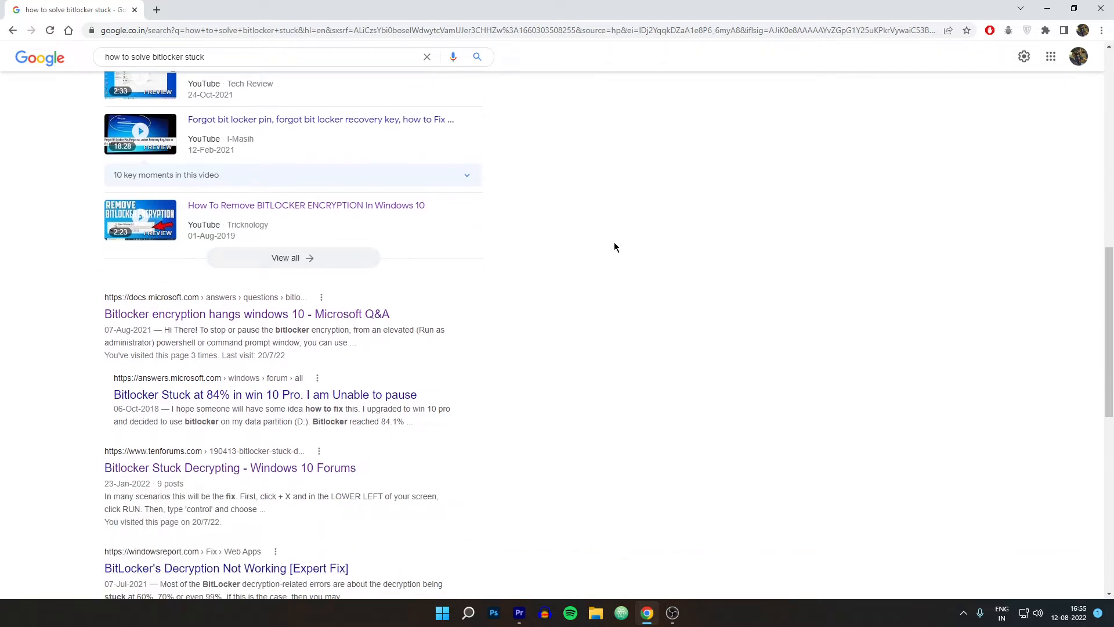
{"action": "scroll", "scroll_direction": "down", "scroll_amount": 3}
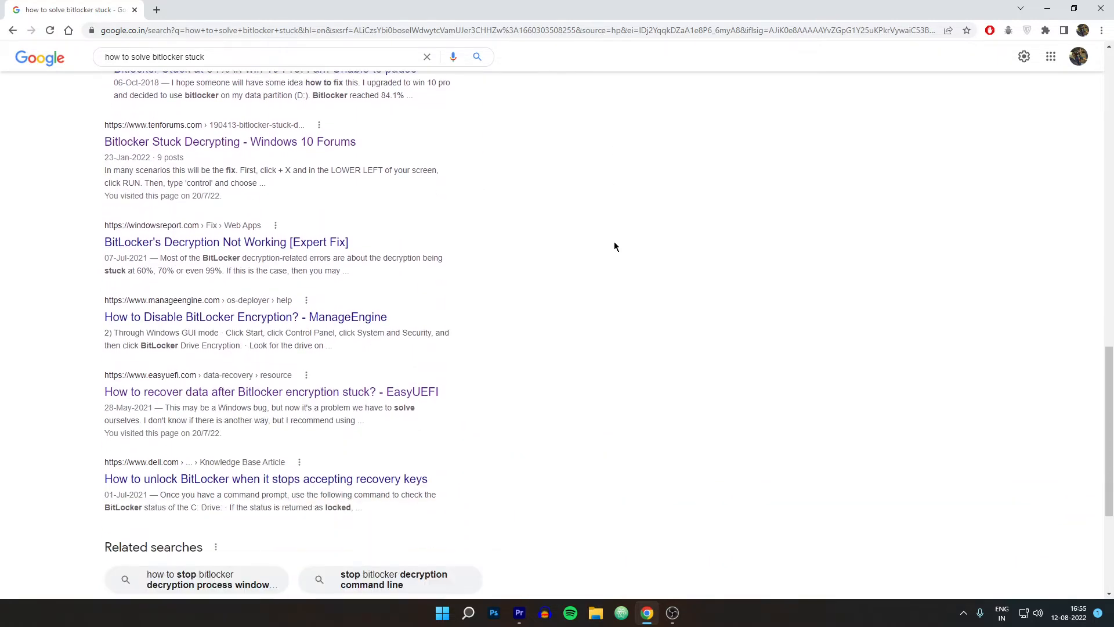
{"action": "scroll", "scroll_direction": "down", "scroll_amount": 3}
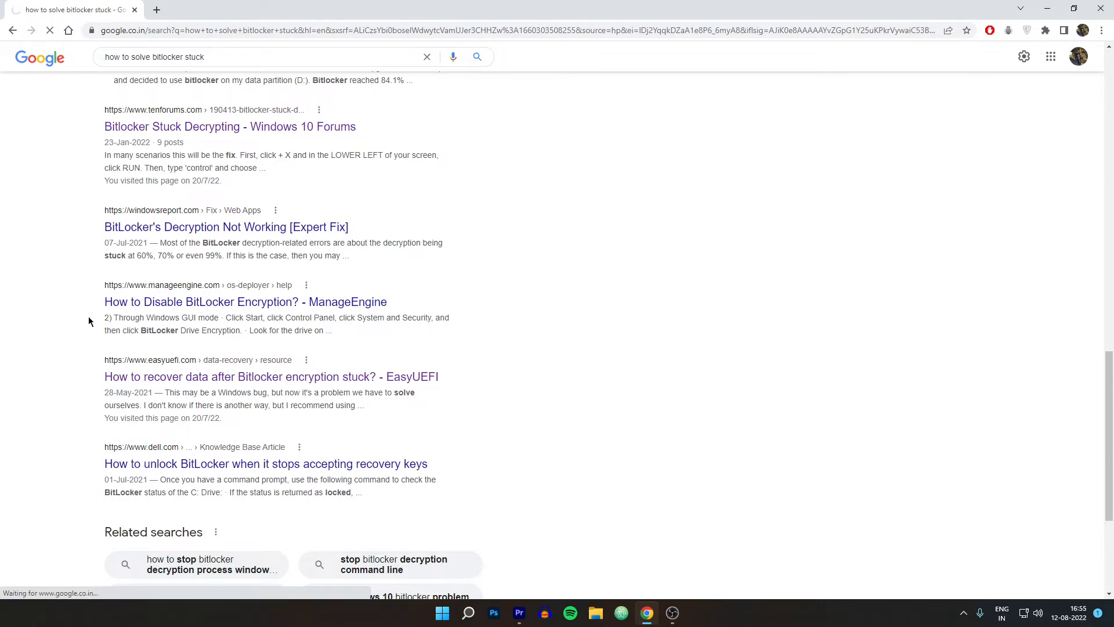
{"action": "left_click", "coordinate": [270, 376]}
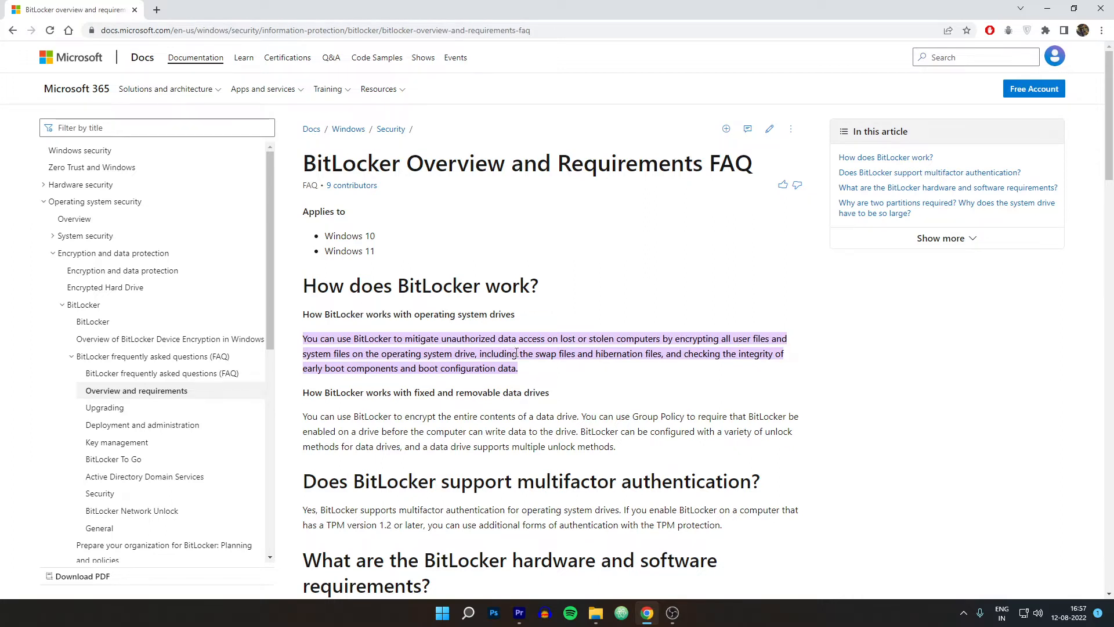
{"action": "mouse_move", "coordinate": [453, 380]}
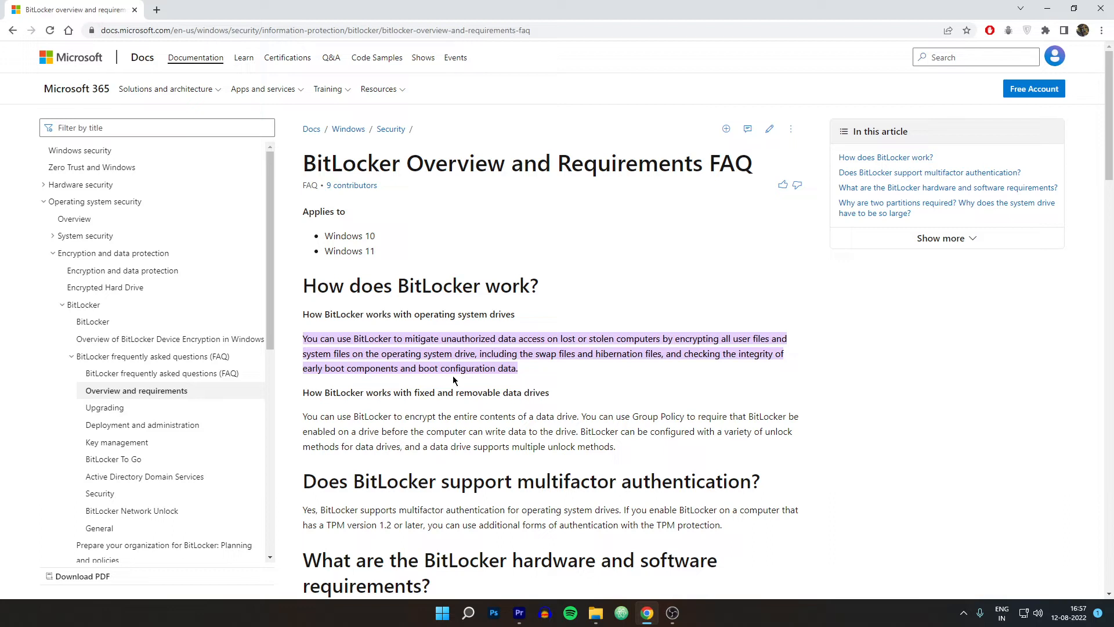
{"action": "mouse_move", "coordinate": [586, 374]}
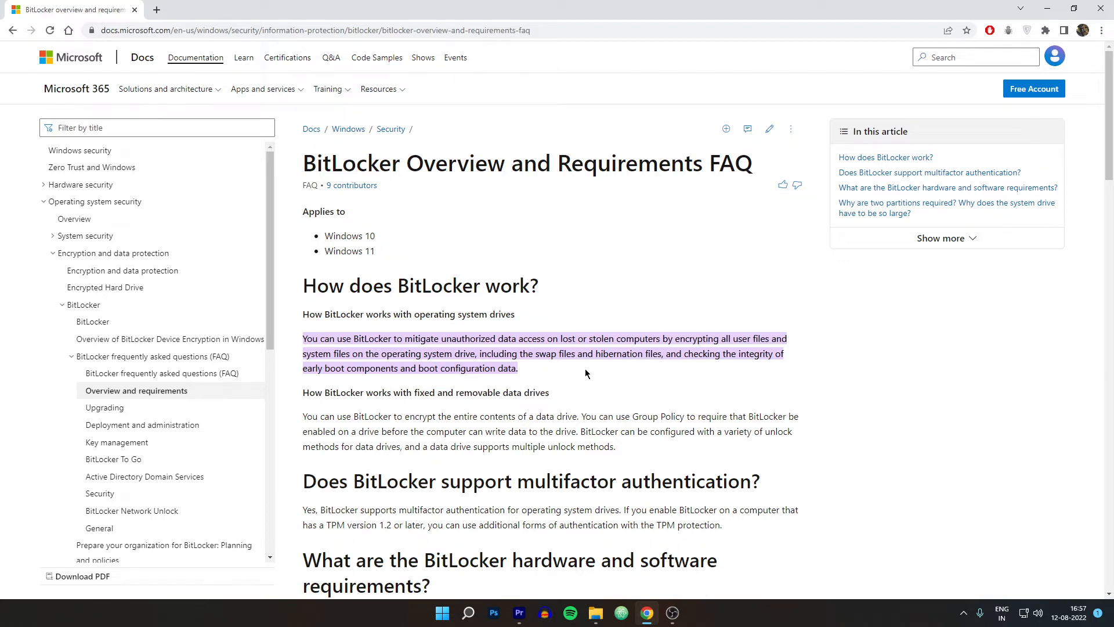
Read down the BitLocker FAQ through its TPM sections, then switch to This PC's drives
{"action": "scroll", "scroll_direction": "down", "scroll_amount": 3}
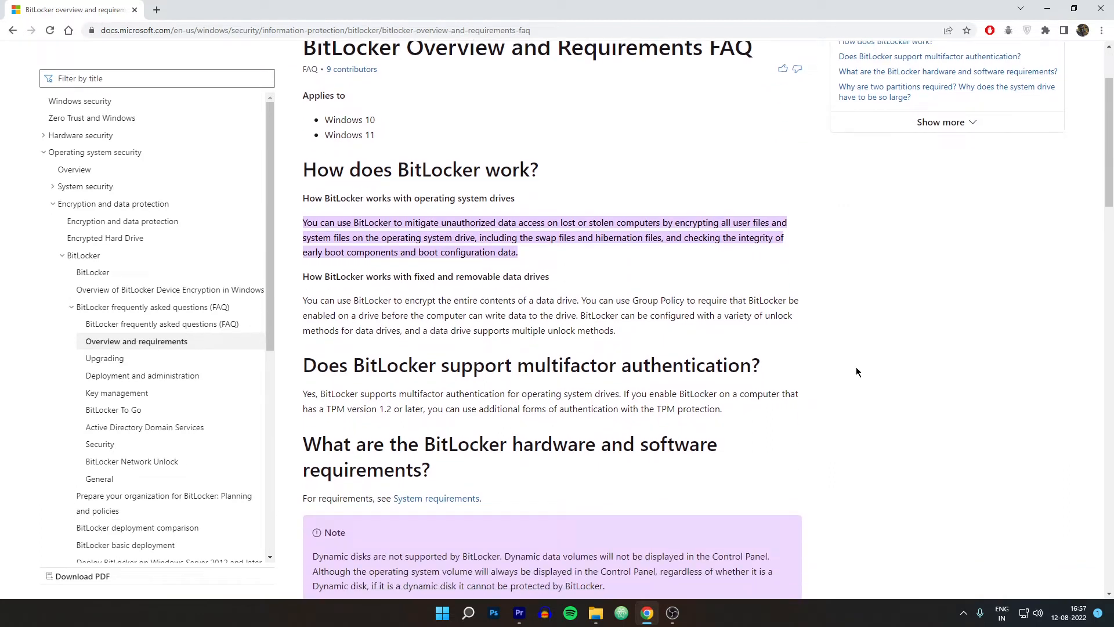
{"action": "mouse_move", "coordinate": [826, 367]}
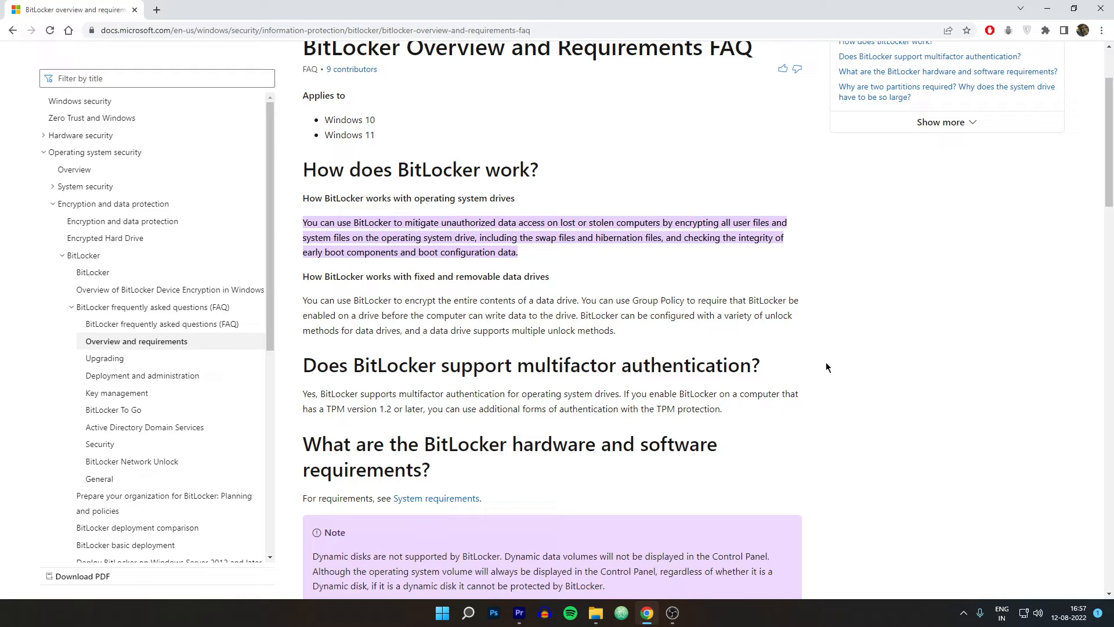
{"action": "scroll", "scroll_direction": "down", "scroll_amount": 3}
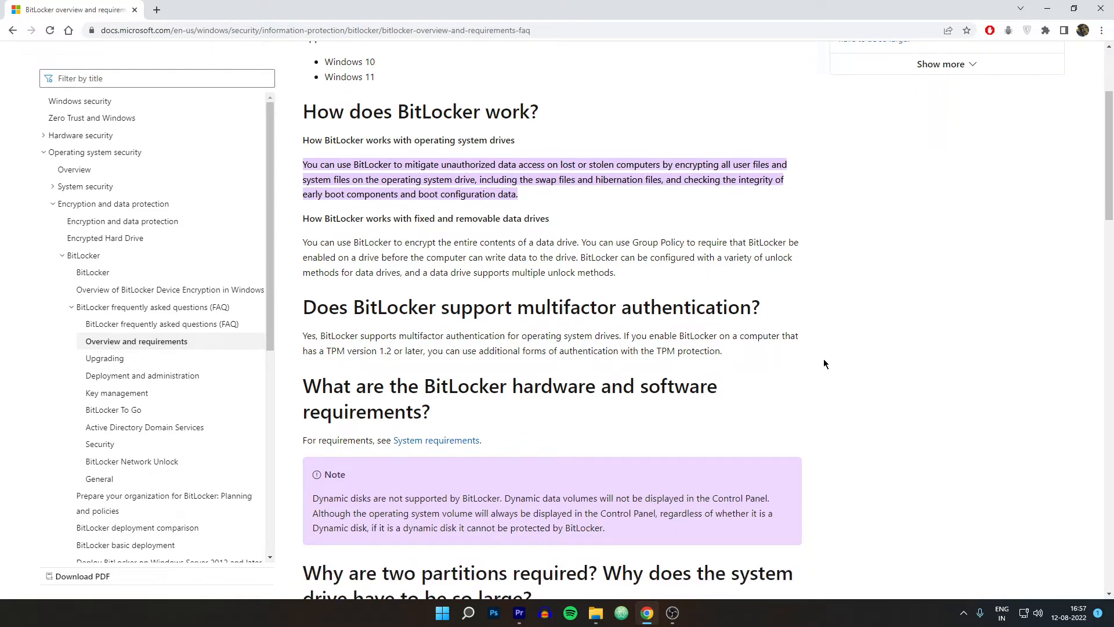
{"action": "scroll", "scroll_direction": "down", "scroll_amount": 3}
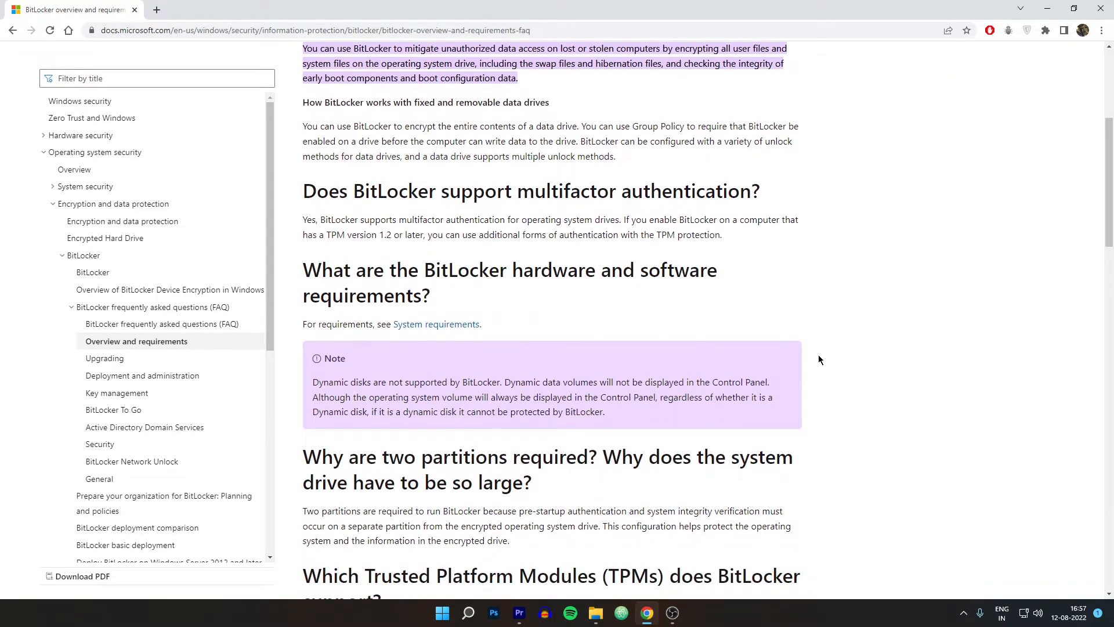
{"action": "scroll", "scroll_direction": "down", "scroll_amount": 3}
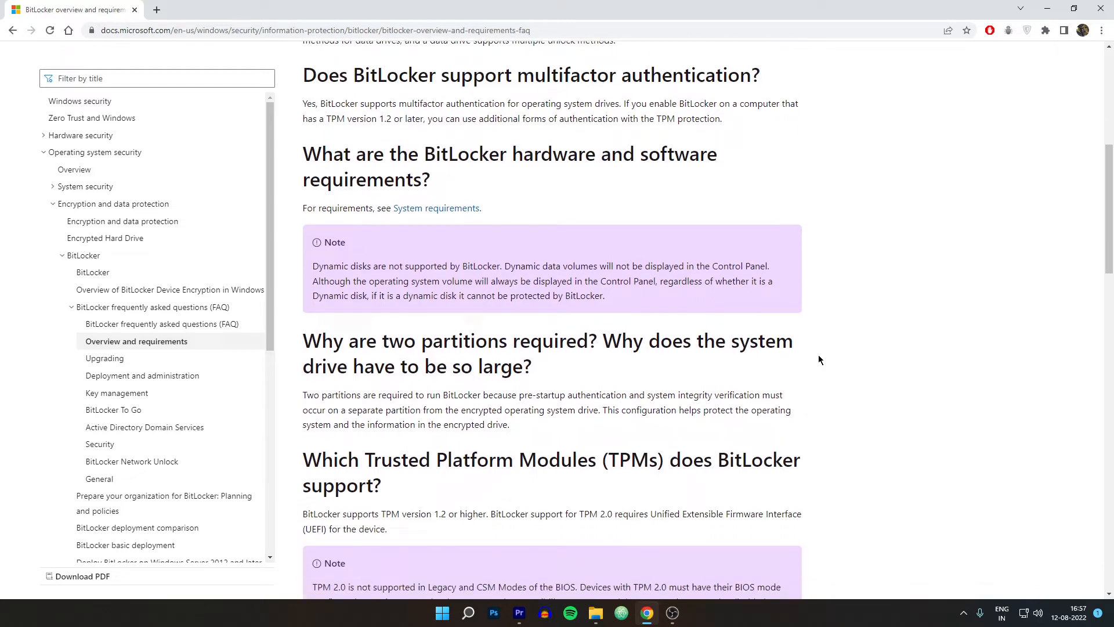
{"action": "scroll", "scroll_direction": "down", "scroll_amount": 3}
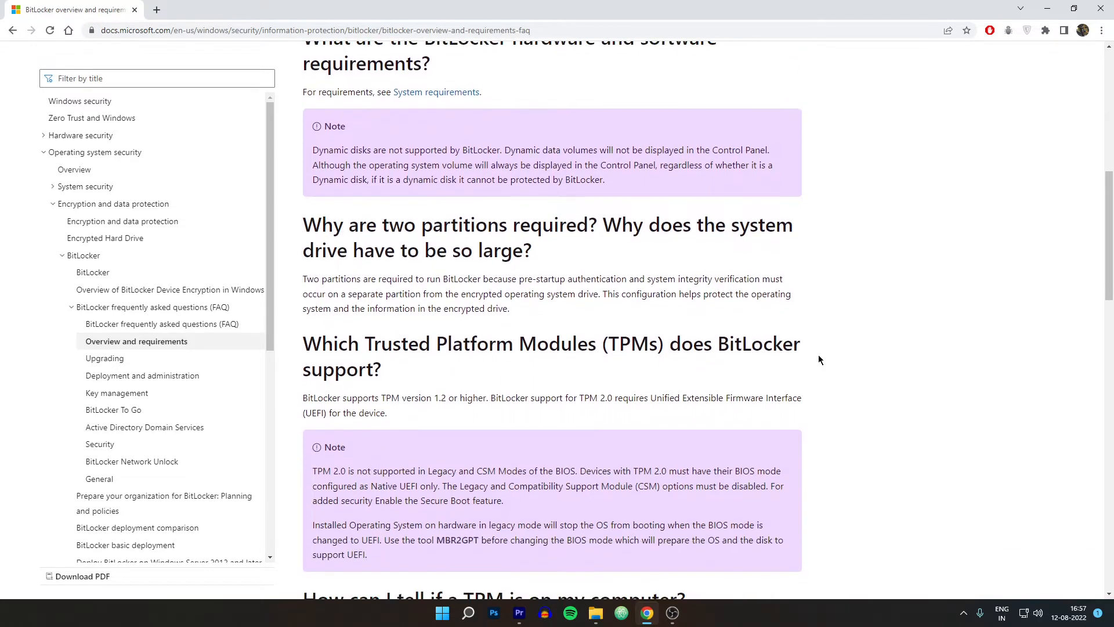
{"action": "scroll", "scroll_direction": "down", "scroll_amount": 3}
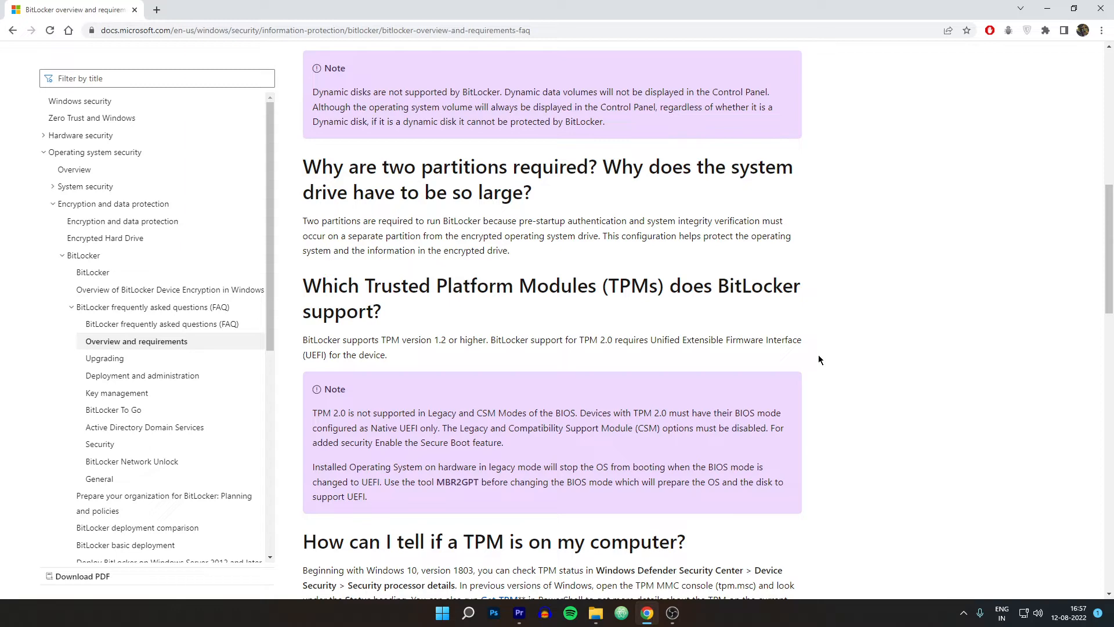
{"action": "scroll", "scroll_direction": "down", "scroll_amount": 3}
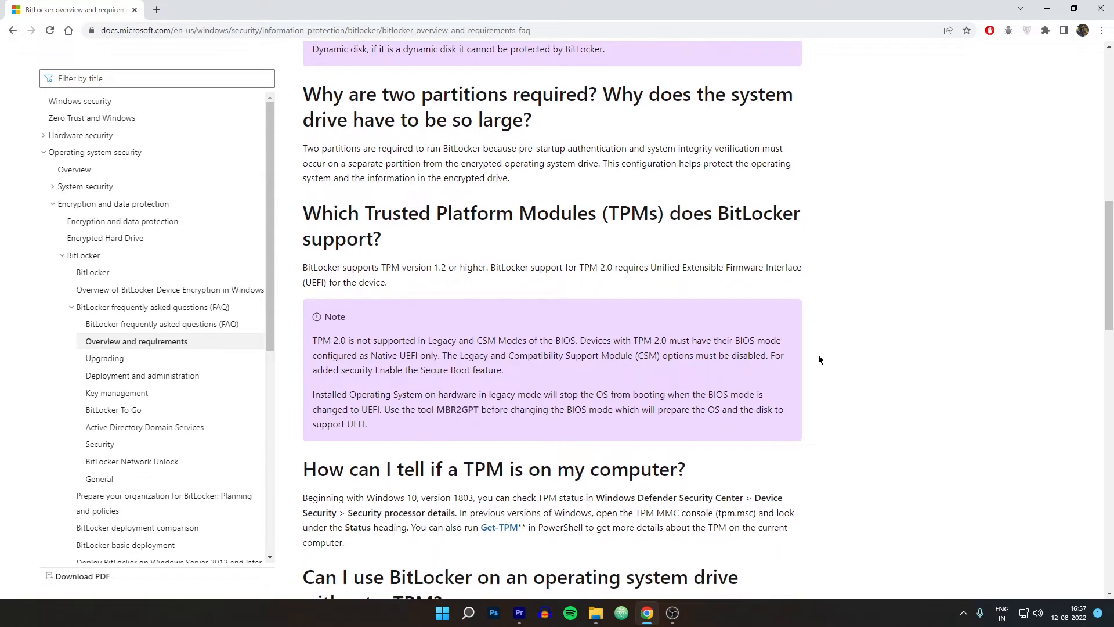
{"action": "scroll", "scroll_direction": "down", "scroll_amount": 3}
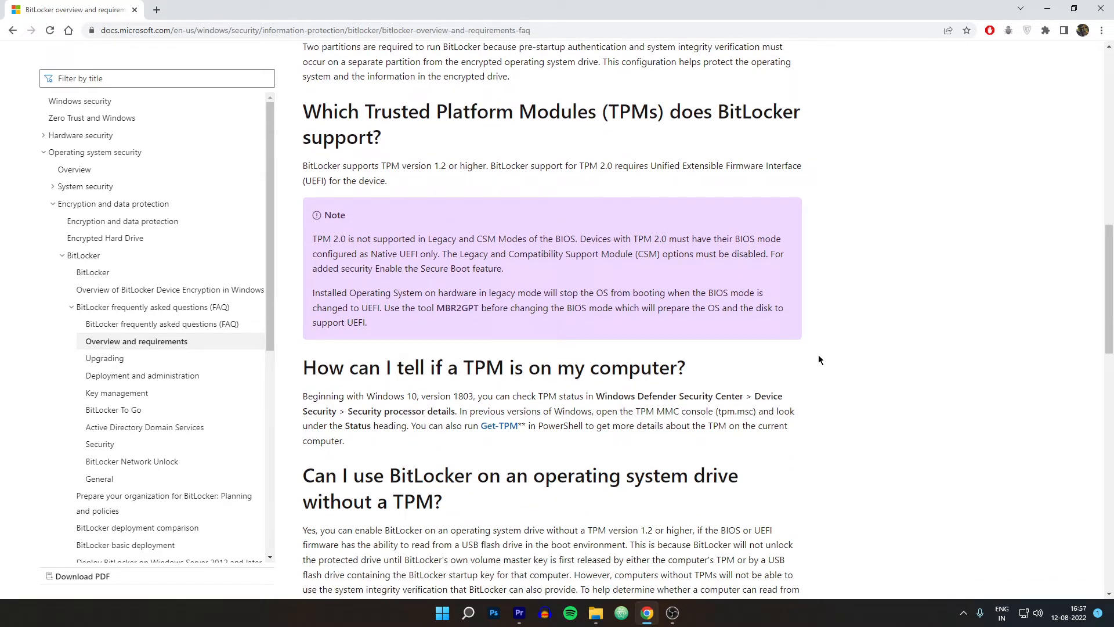
{"action": "scroll", "scroll_direction": "down", "scroll_amount": 3}
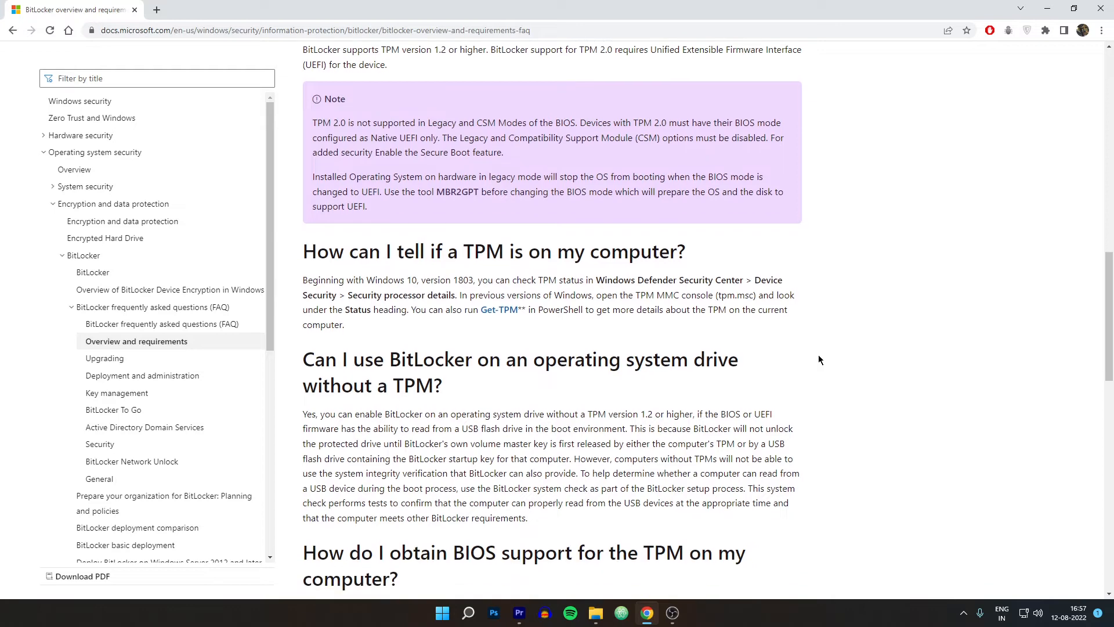
{"action": "left_click", "coordinate": [595, 613]}
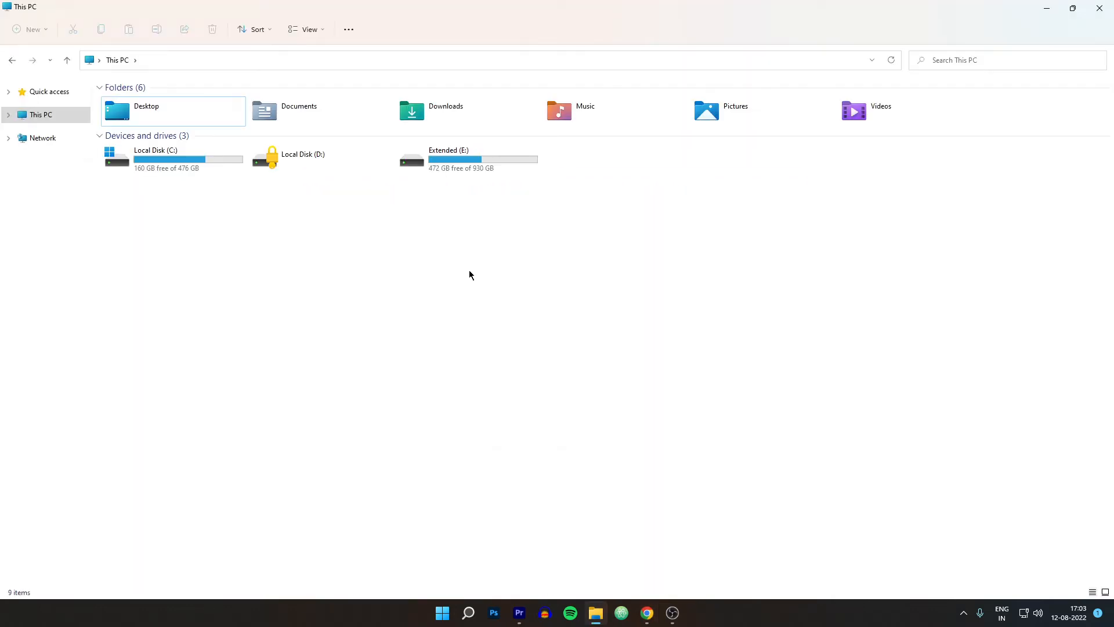
{"action": "right_click", "coordinate": [467, 159]}
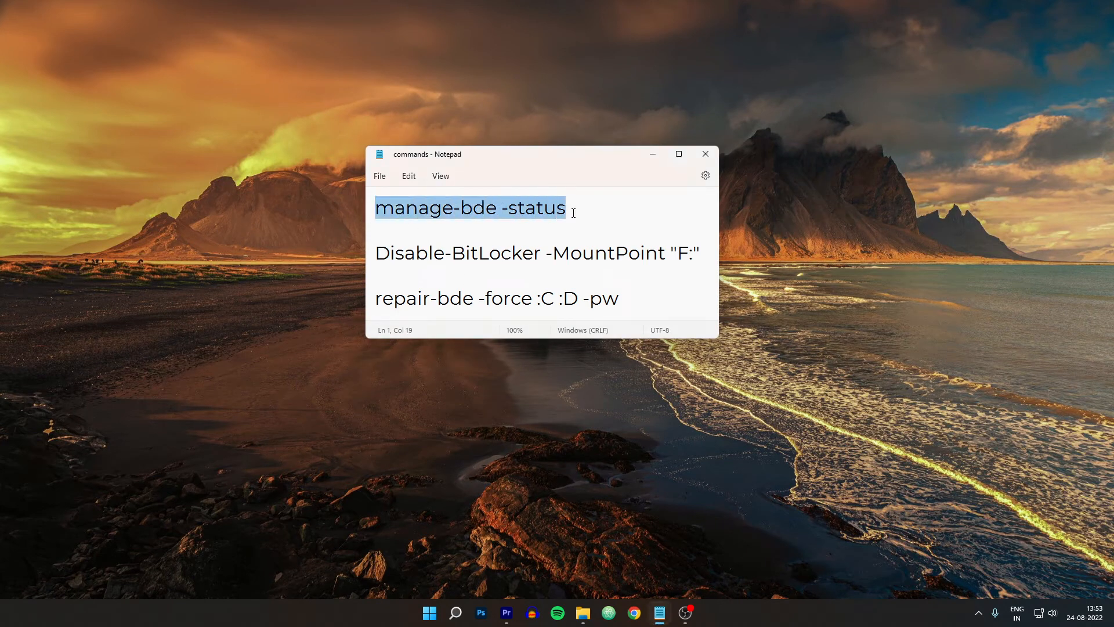
{"action": "mouse_move", "coordinate": [644, 214]}
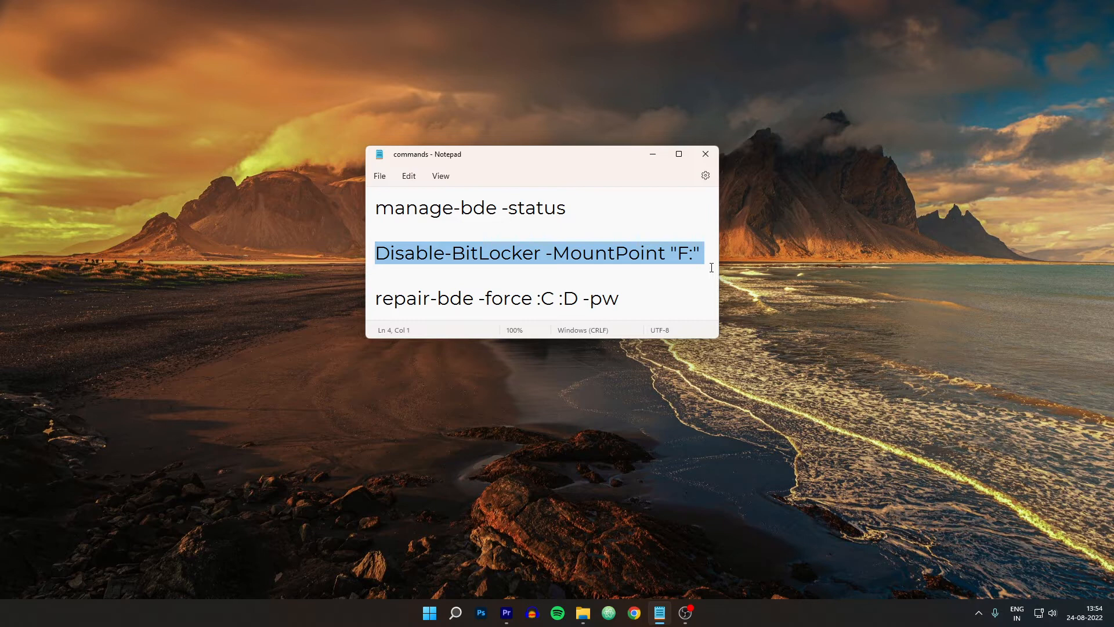
{"action": "mouse_move", "coordinate": [466, 297]}
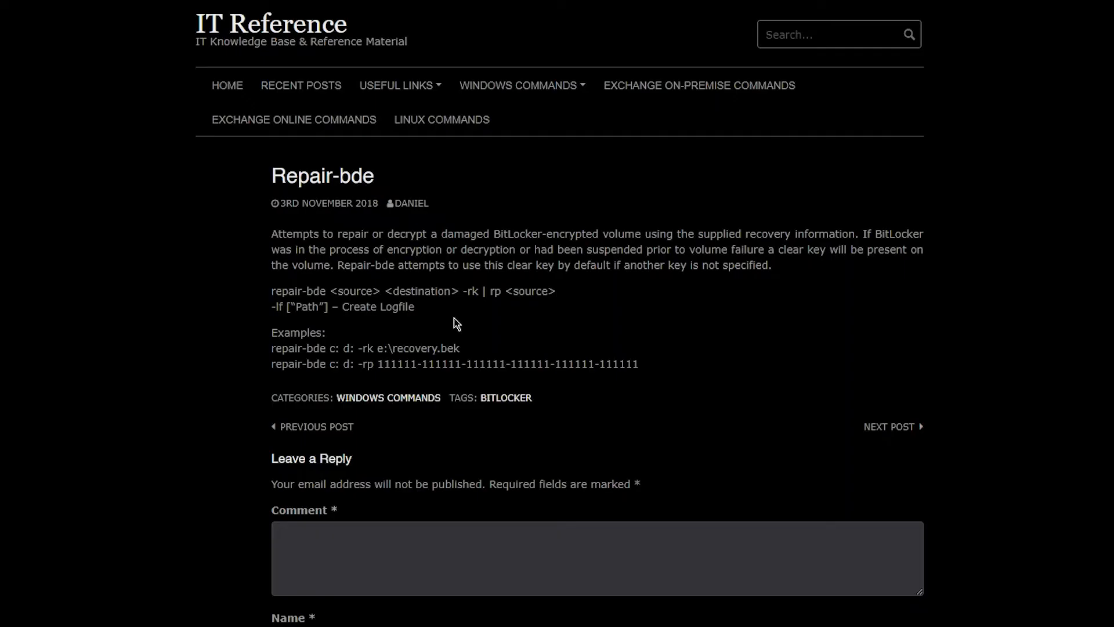
{"action": "mouse_move", "coordinate": [426, 337]}
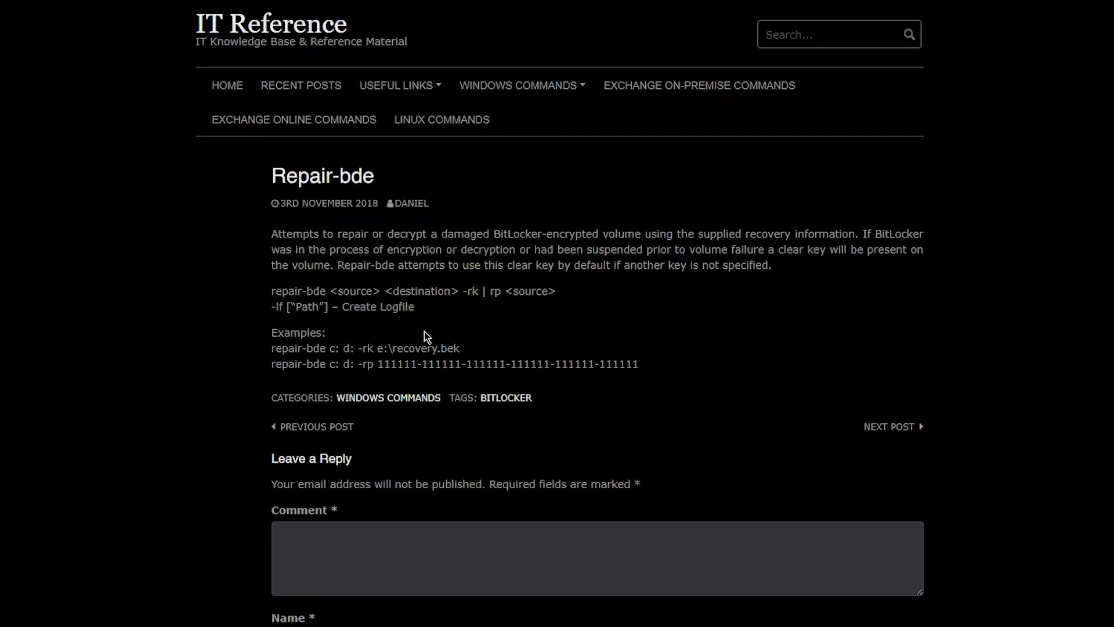
Highlight <source>, c:, <destination> and d: in the Repair-bde syntax and example
{"action": "double_click", "coordinate": [354, 292]}
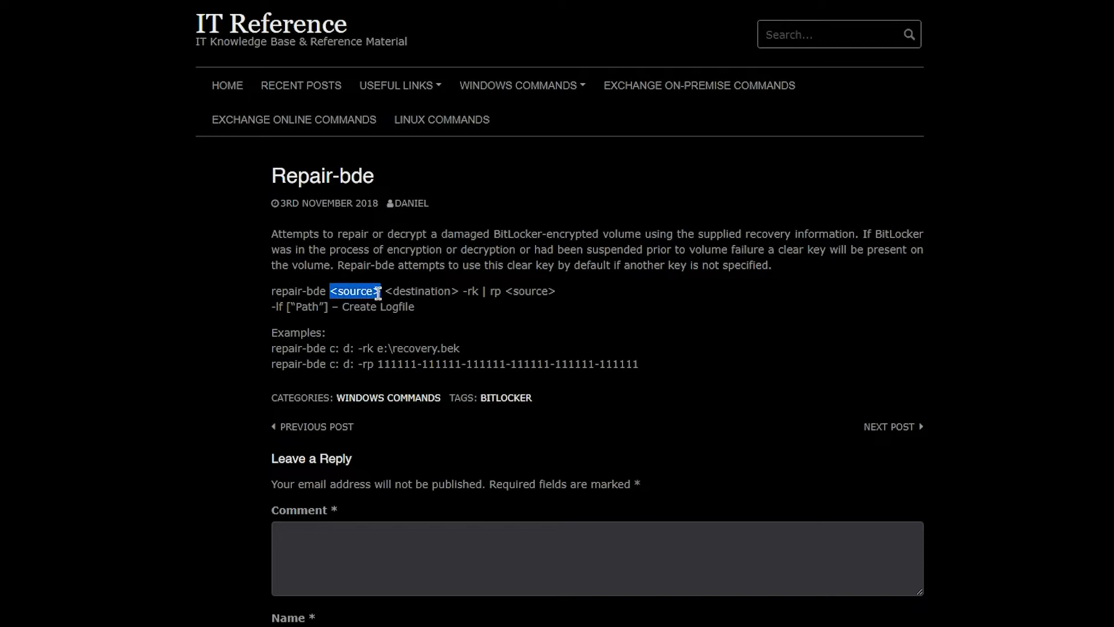
{"action": "double_click", "coordinate": [332, 348]}
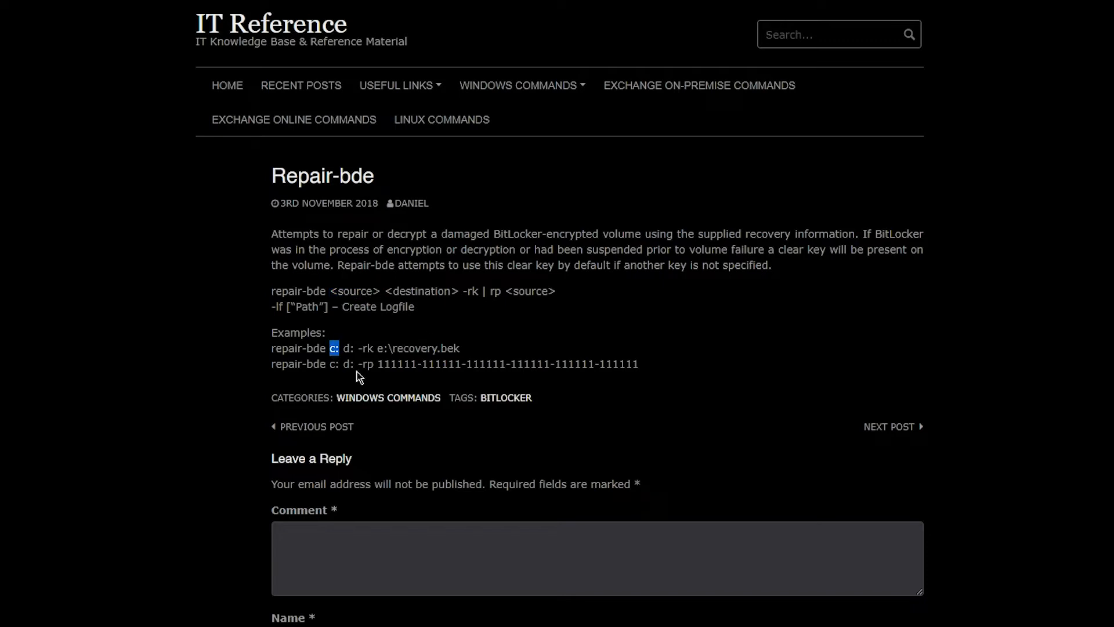
{"action": "double_click", "coordinate": [421, 290]}
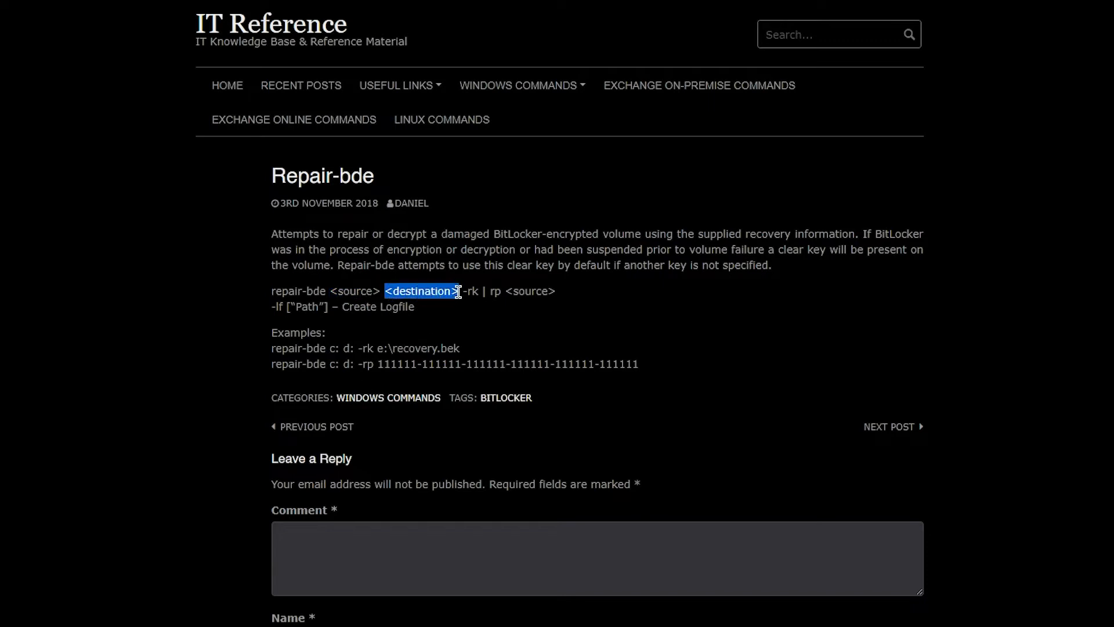
{"action": "double_click", "coordinate": [347, 348]}
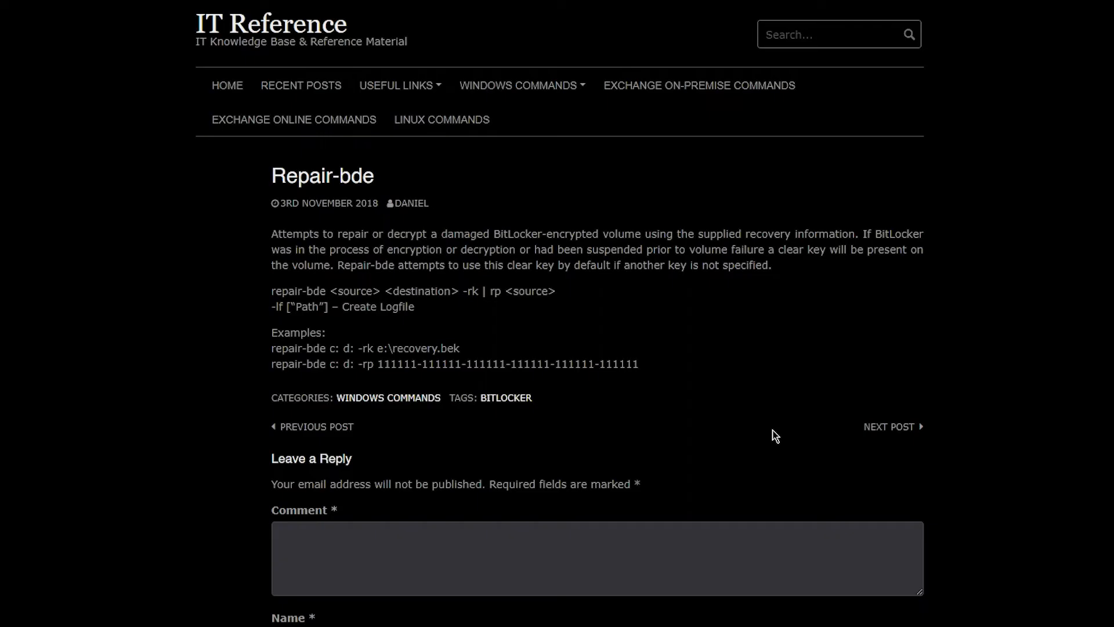
{"action": "mouse_move", "coordinate": [256, 254]}
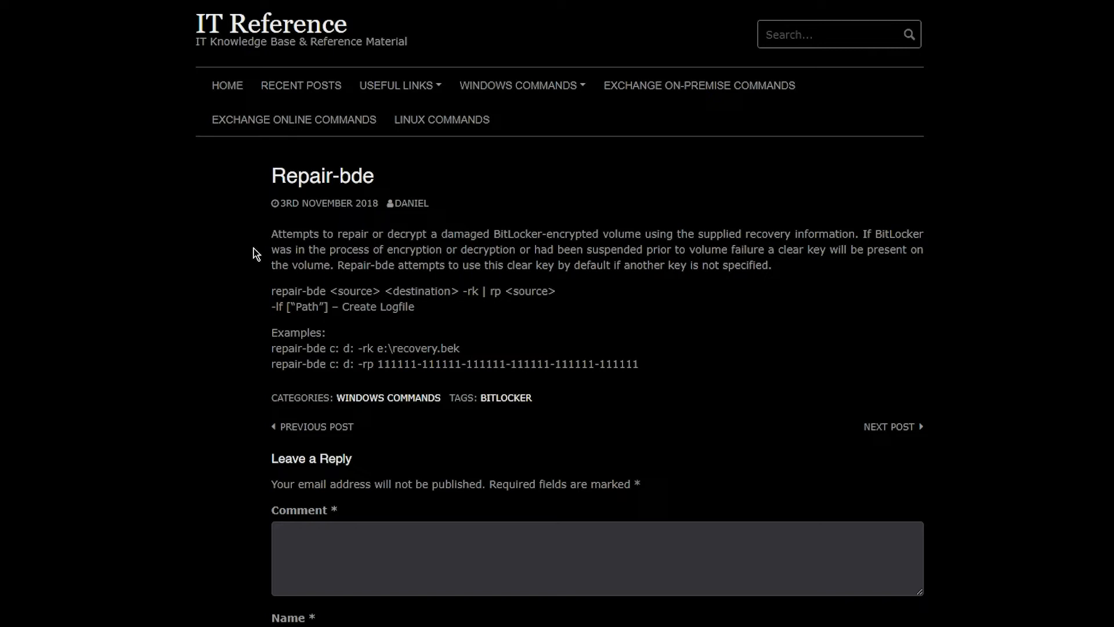
{"action": "left_click_drag", "start_coordinate": [272, 234], "coordinate": [399, 250]}
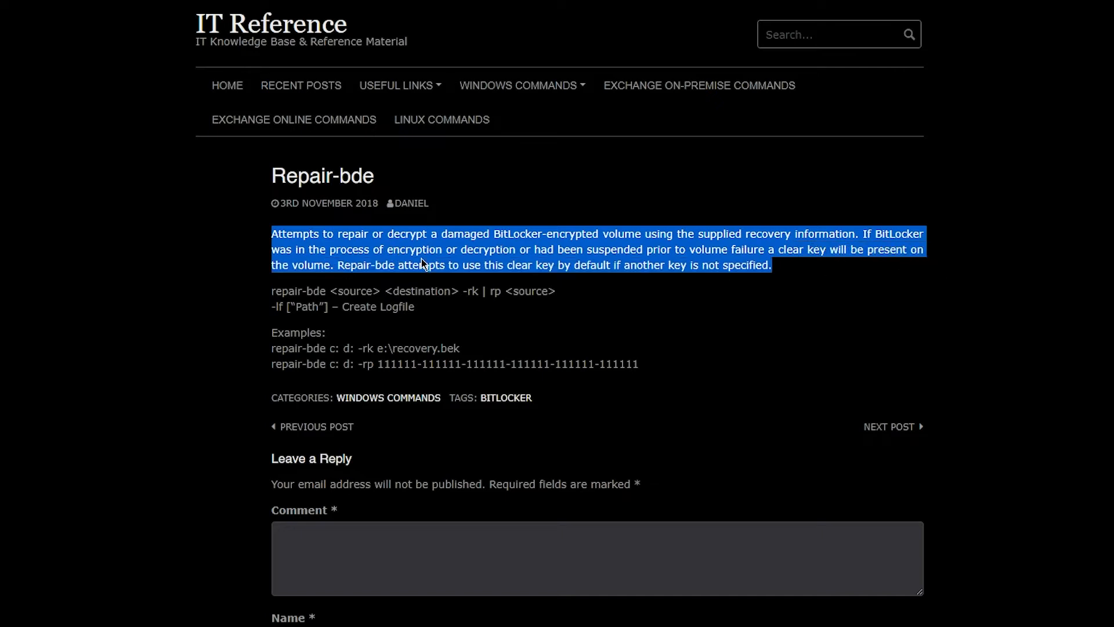
{"action": "mouse_move", "coordinate": [760, 259]}
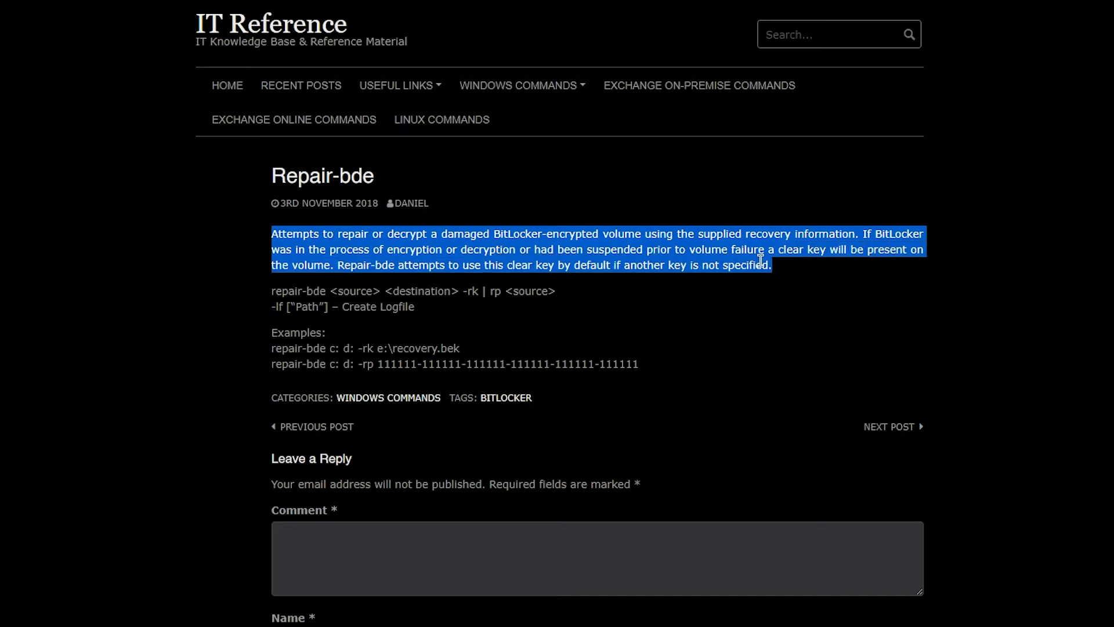
{"action": "mouse_move", "coordinate": [404, 293]}
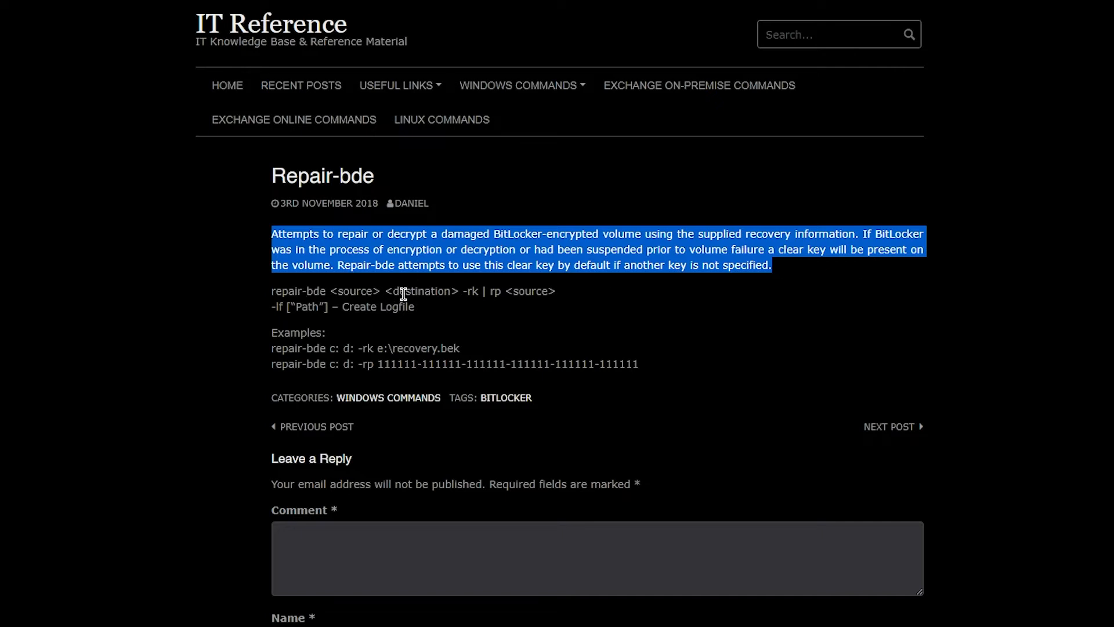
{"action": "double_click", "coordinate": [358, 292]}
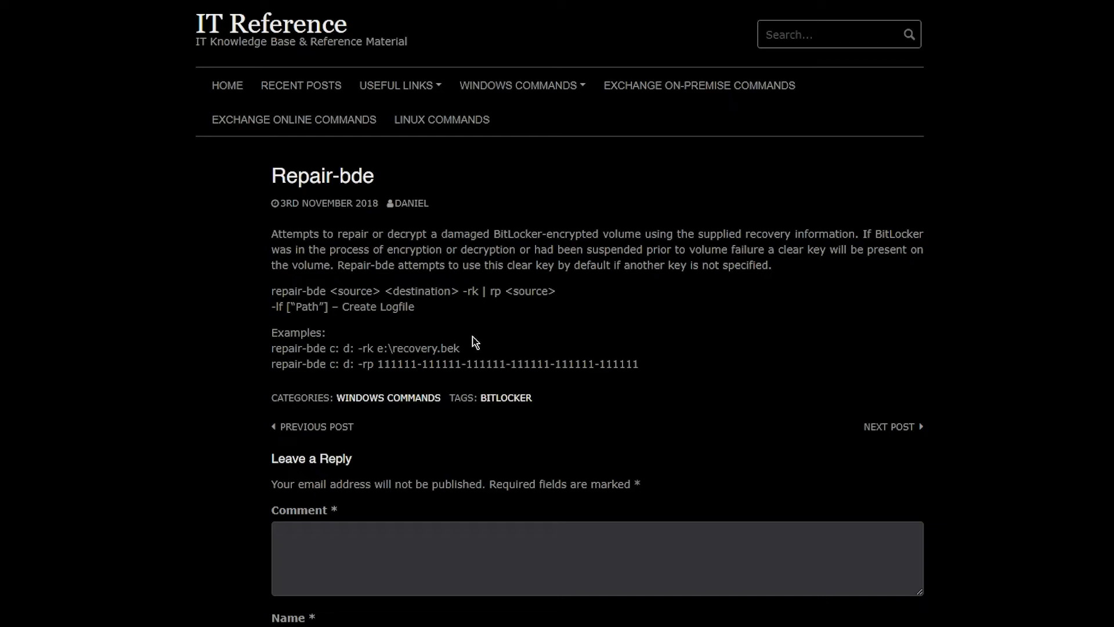
{"action": "mouse_move", "coordinate": [332, 294]}
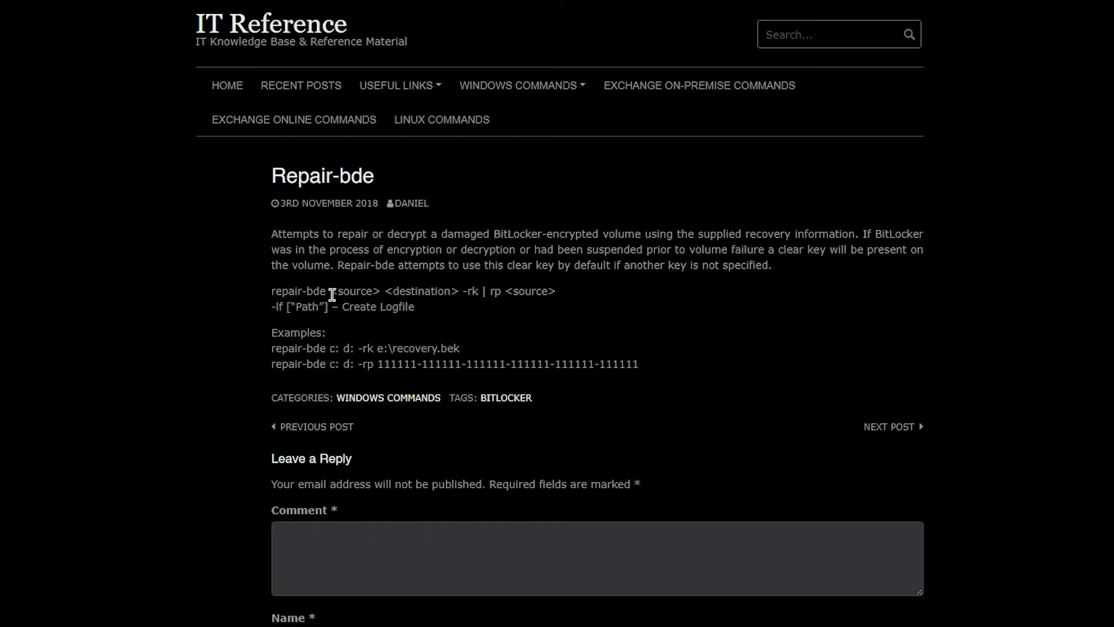
Search cmd in Start and run Command Prompt as administrator
{"action": "left_click", "coordinate": [428, 616]}
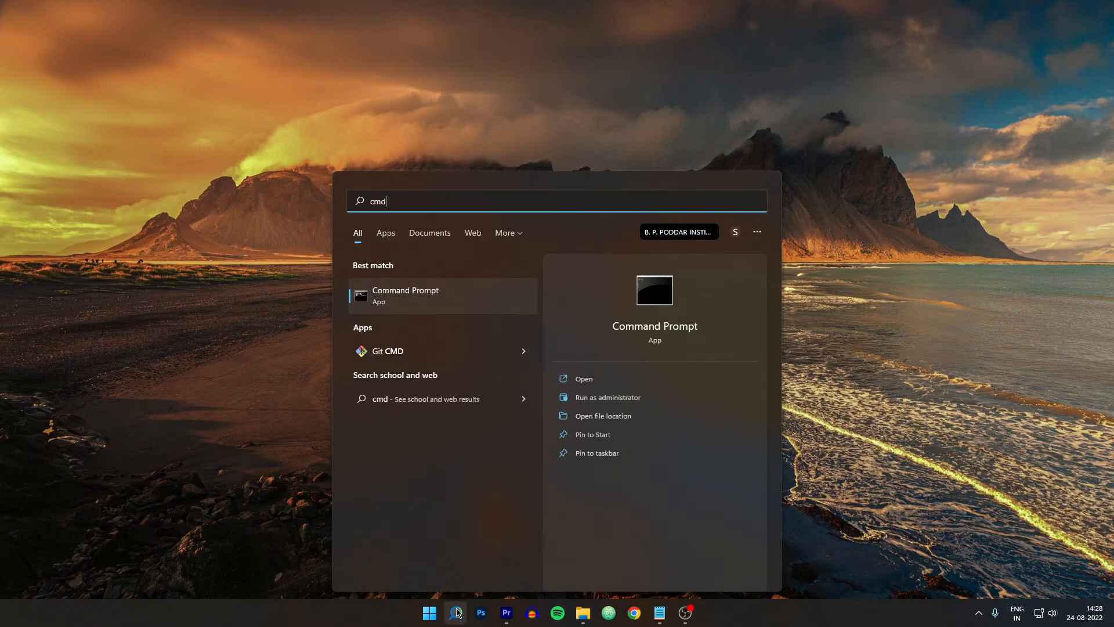
{"action": "right_click", "coordinate": [405, 295]}
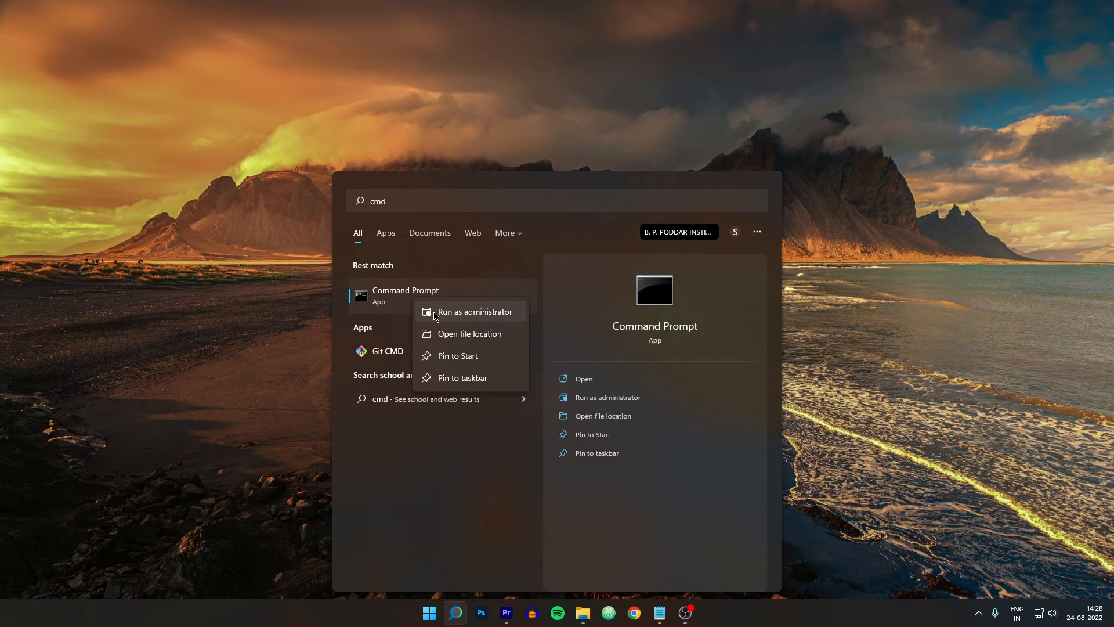
{"action": "left_click", "coordinate": [472, 311]}
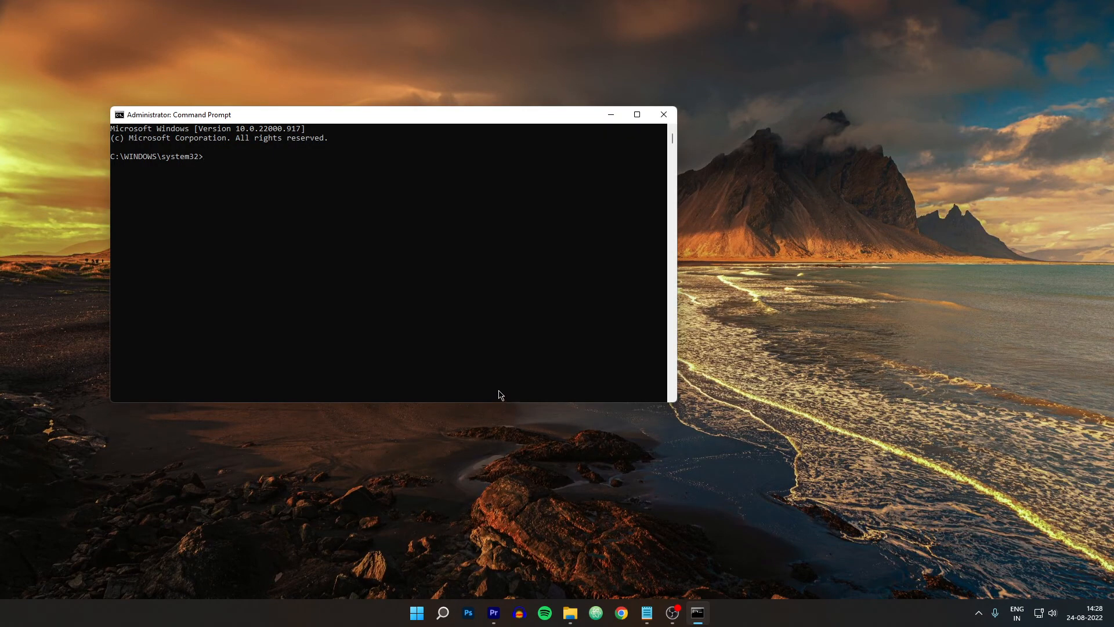
{"action": "left_click", "coordinate": [569, 613]}
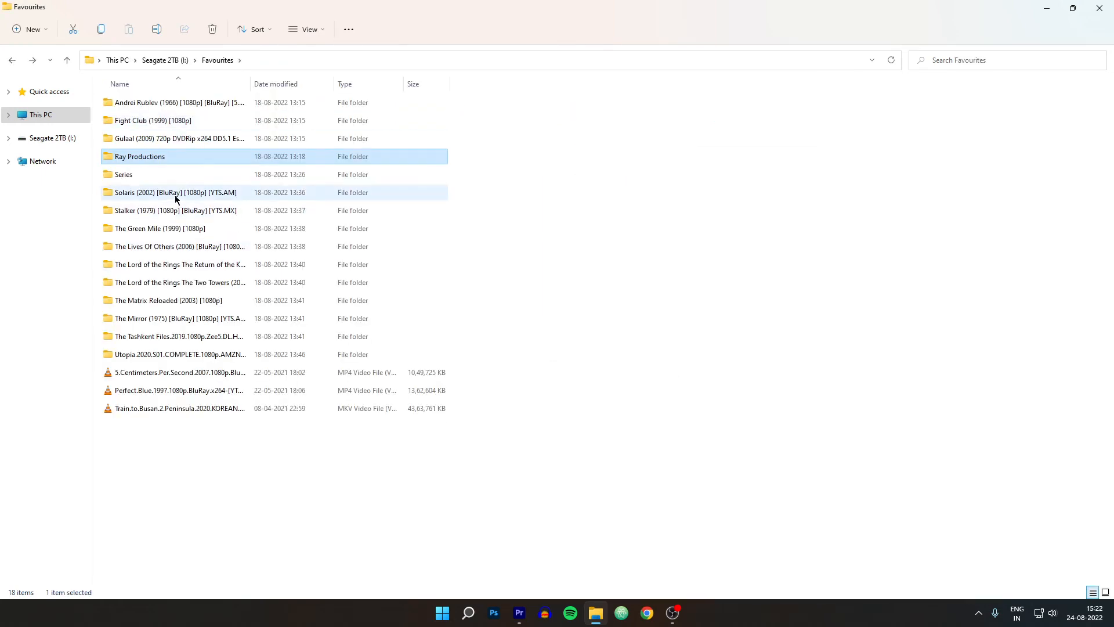
{"action": "double_click", "coordinate": [175, 192]}
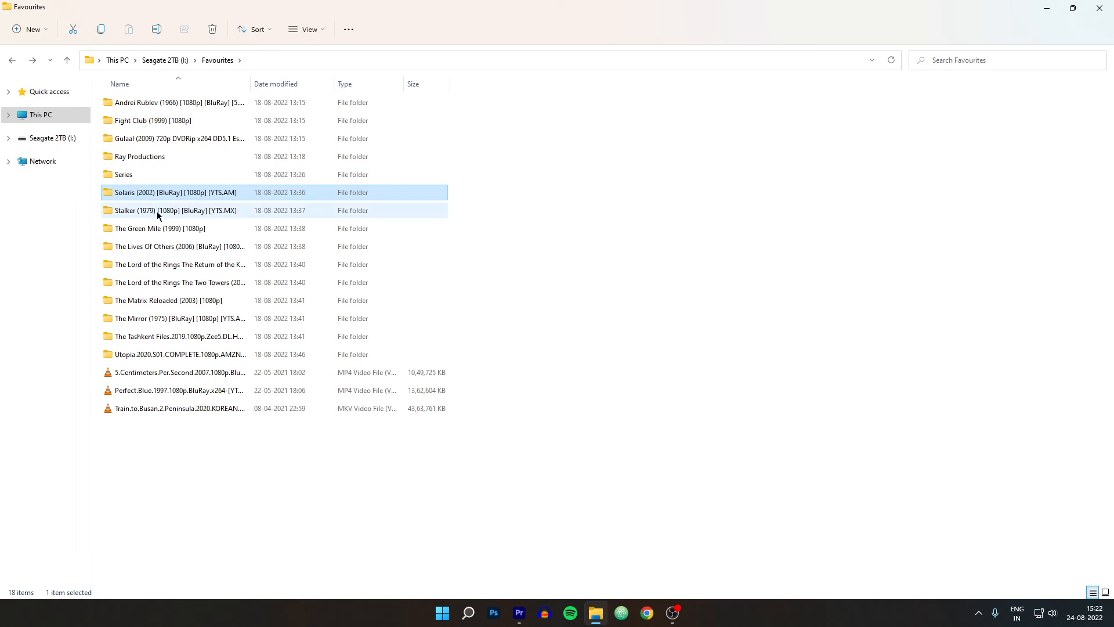
{"action": "double_click", "coordinate": [156, 210]}
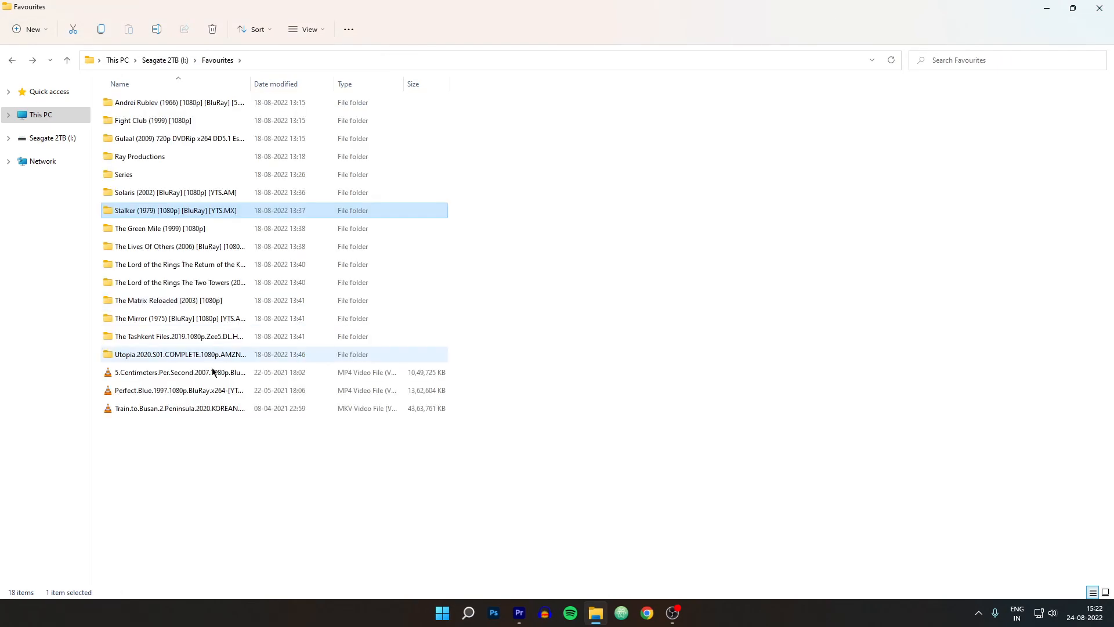
{"action": "double_click", "coordinate": [178, 372]}
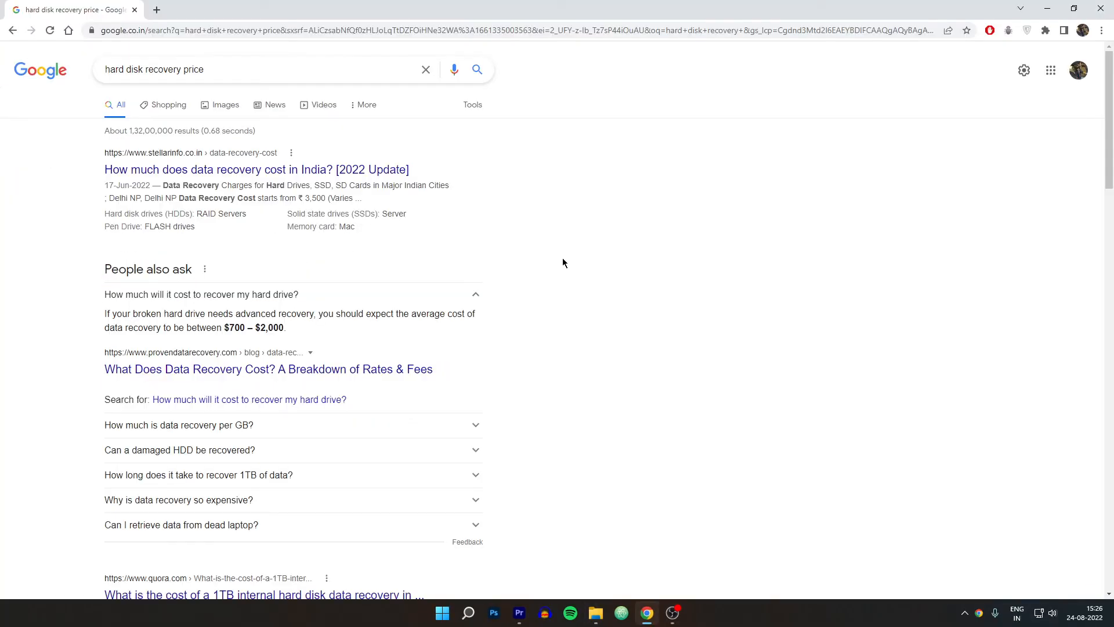
{"action": "mouse_move", "coordinate": [513, 282]}
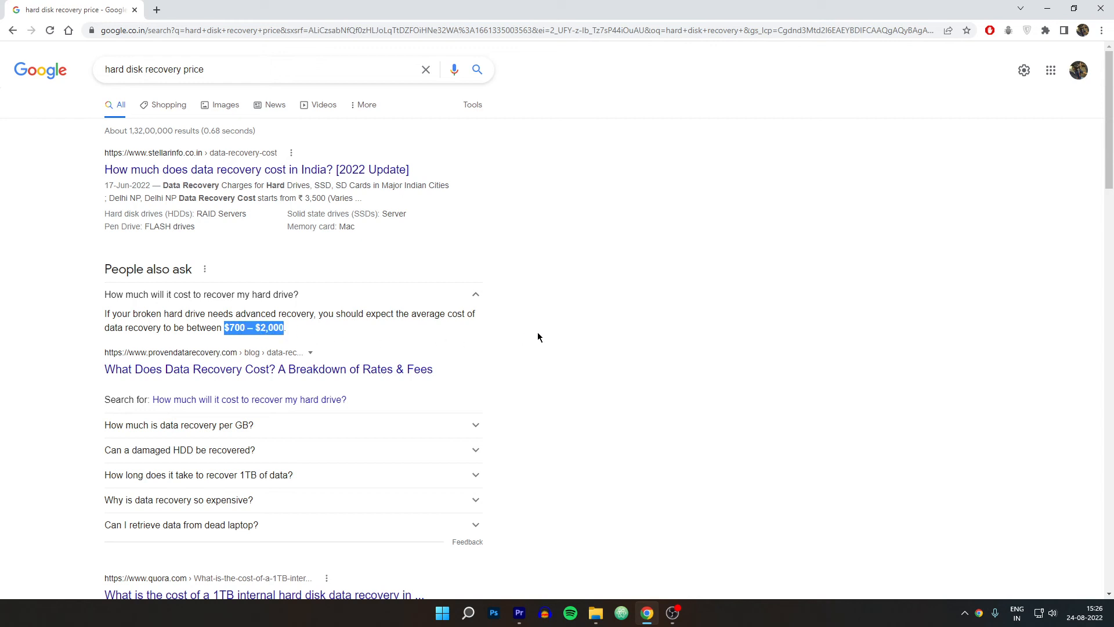
{"action": "mouse_move", "coordinate": [500, 411]}
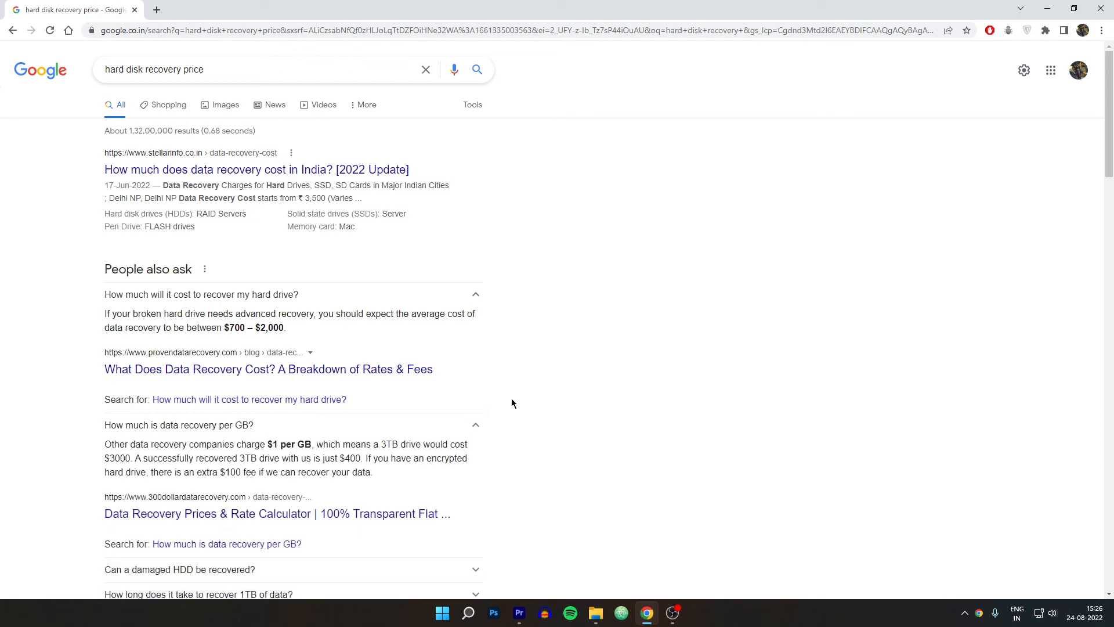
Scroll down past the data recovery cost per GB answer in the recovery price results
{"action": "scroll", "scroll_direction": "down", "scroll_amount": 3}
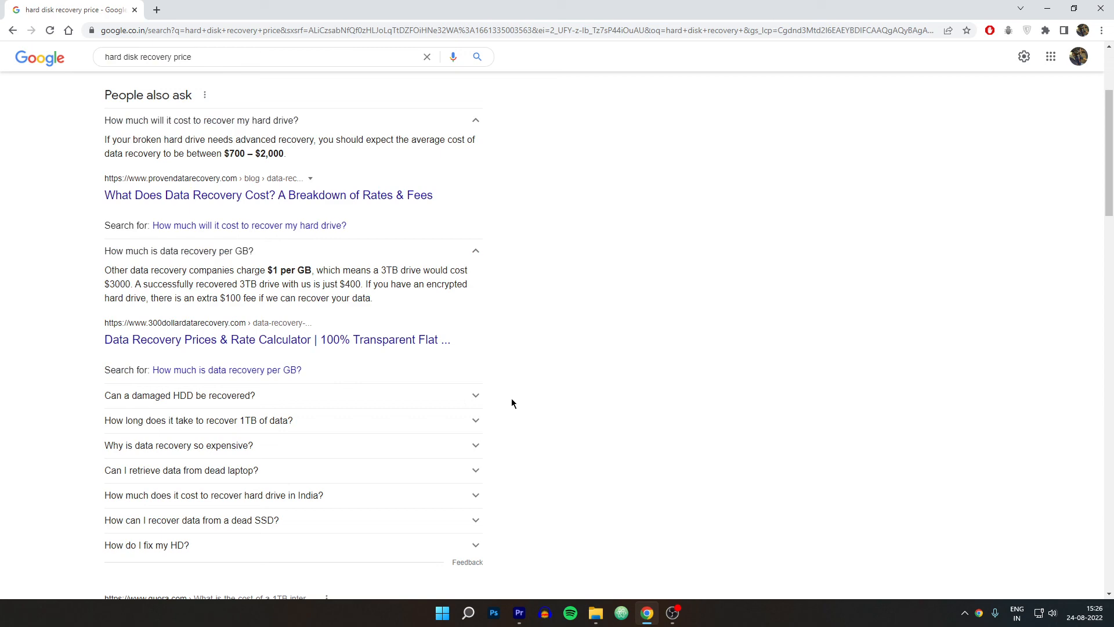
{"action": "scroll", "scroll_direction": "down", "scroll_amount": 3}
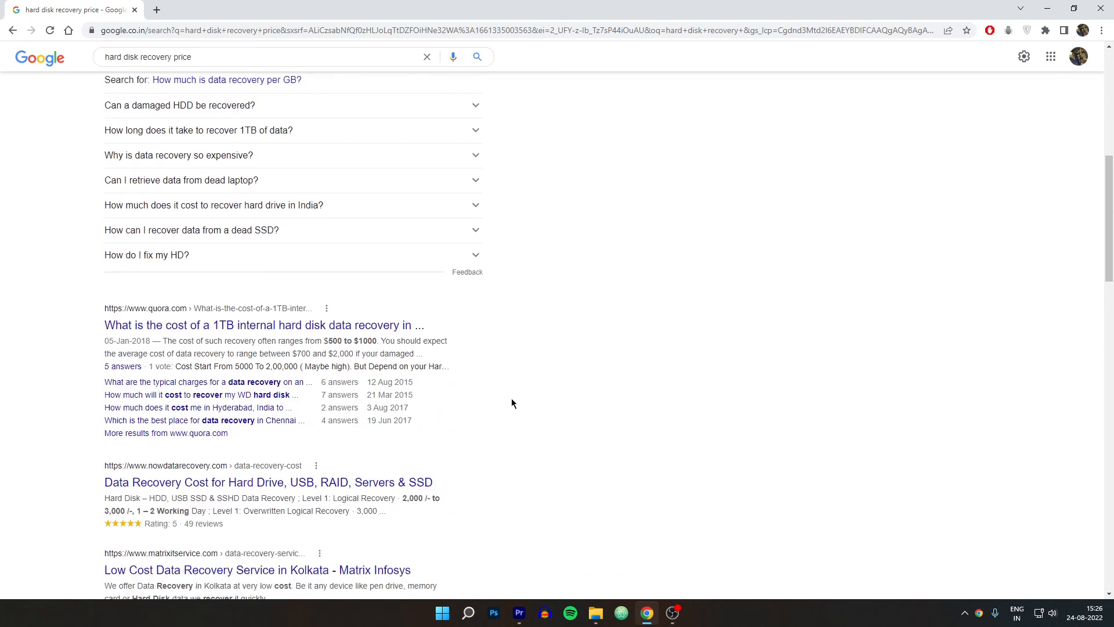
{"action": "scroll", "scroll_direction": "down", "scroll_amount": 3}
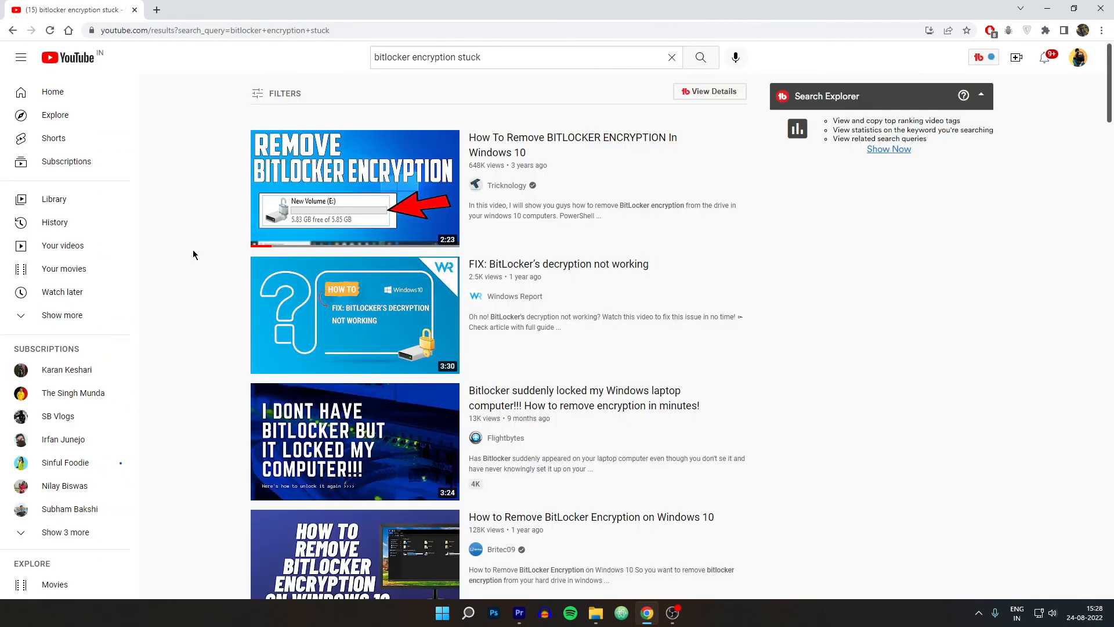
Scroll the 'bitlocker encryption stuck' videos past recovery-key and Windows 11 removal videos
{"action": "scroll", "scroll_direction": "down", "scroll_amount": 3}
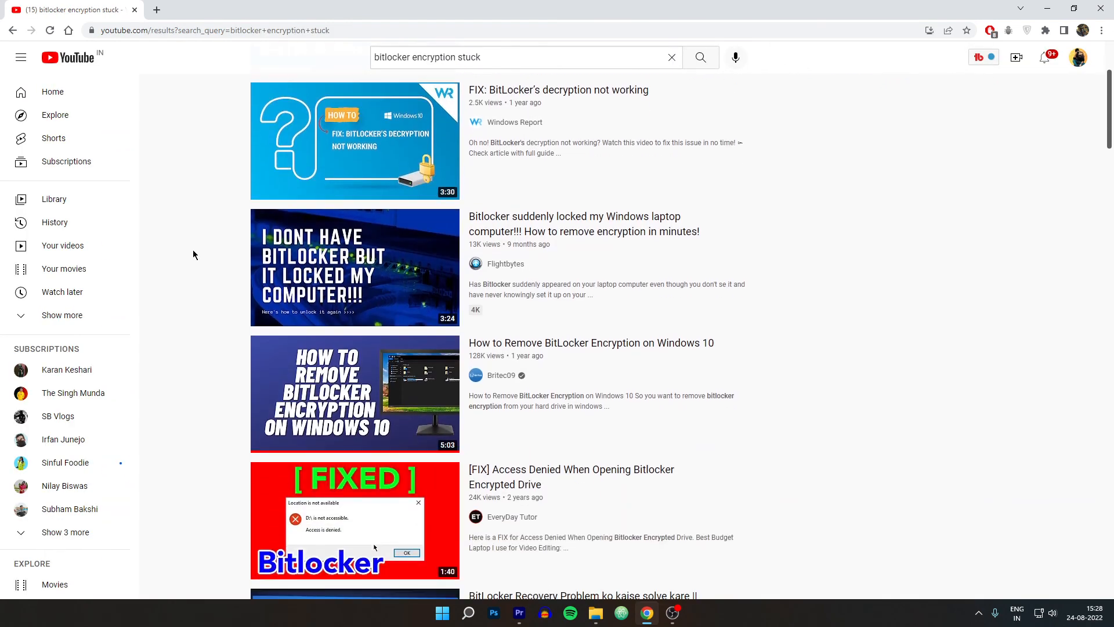
{"action": "scroll", "scroll_direction": "down", "scroll_amount": 3}
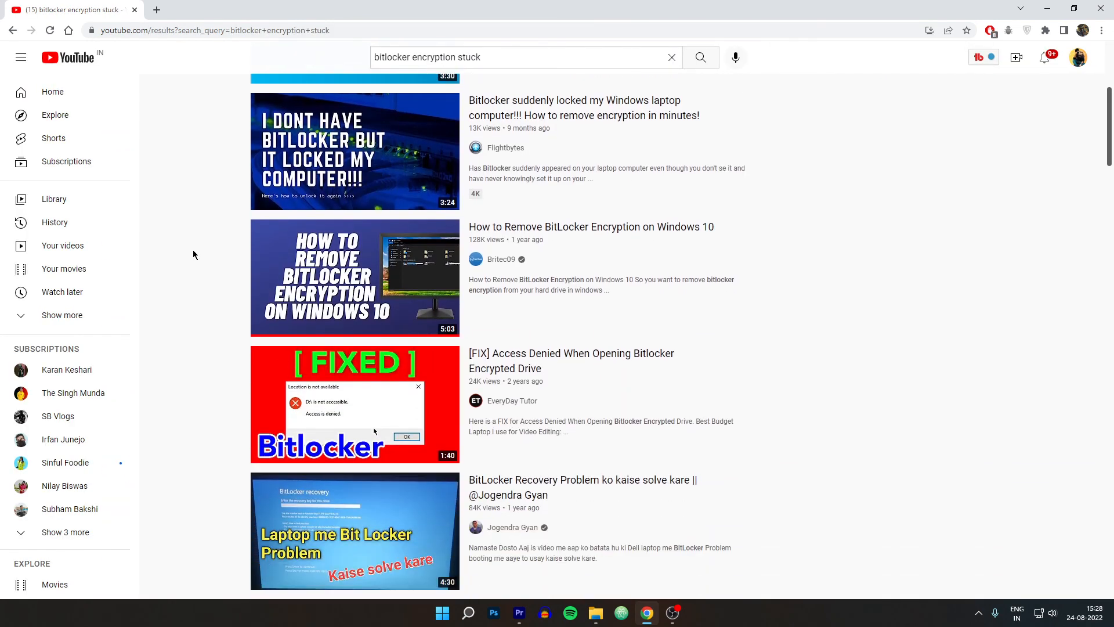
{"action": "scroll", "scroll_direction": "down", "scroll_amount": 3}
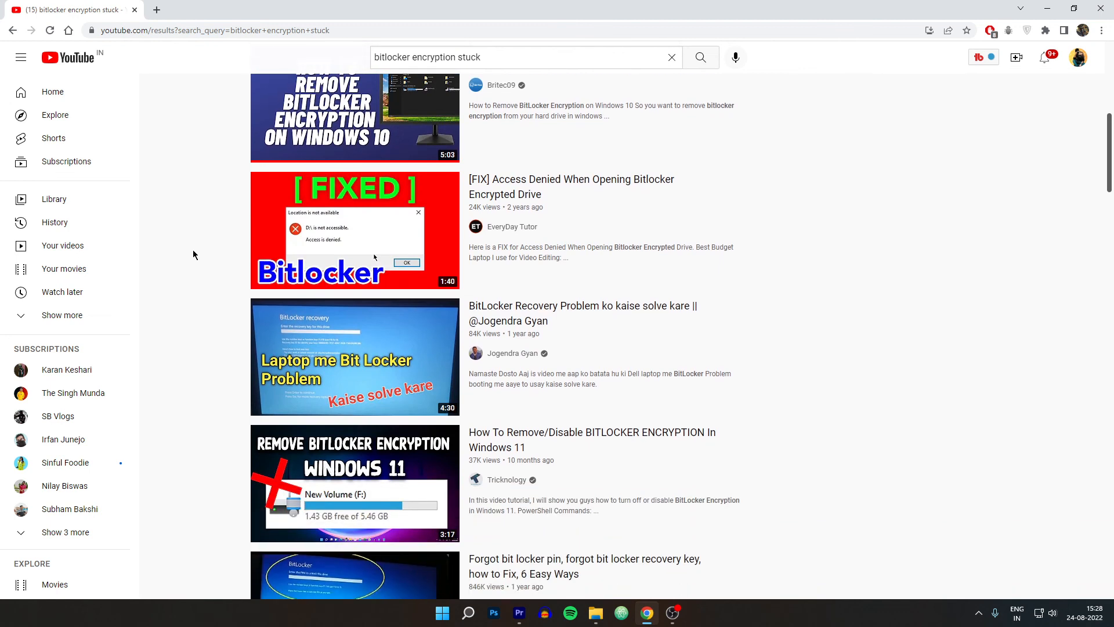
{"action": "scroll", "scroll_direction": "down", "scroll_amount": 3}
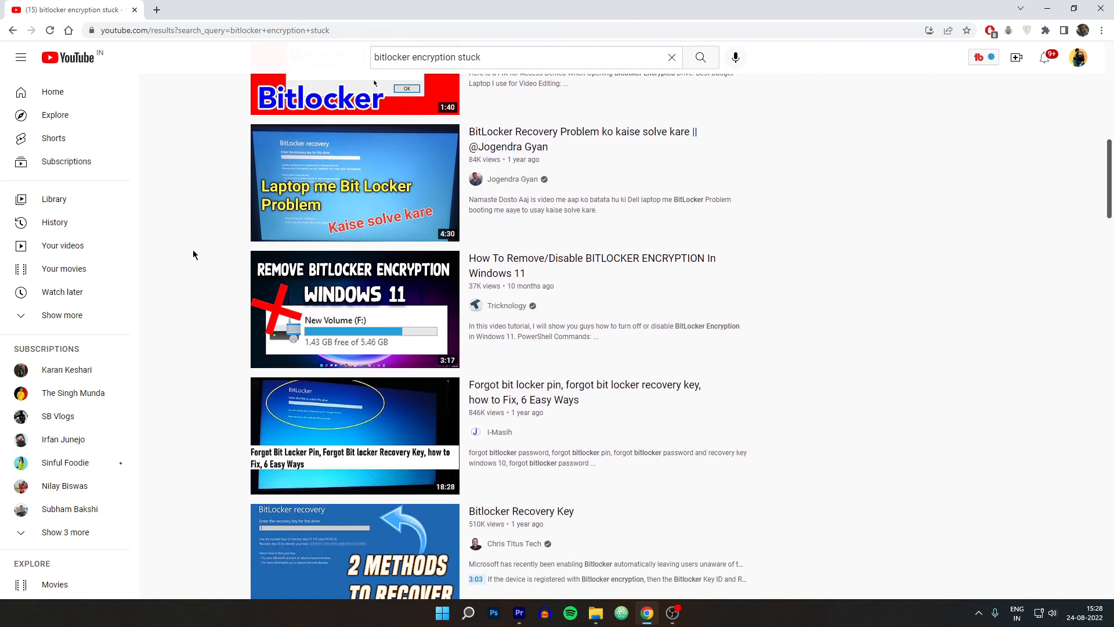
{"action": "scroll", "scroll_direction": "down", "scroll_amount": 3}
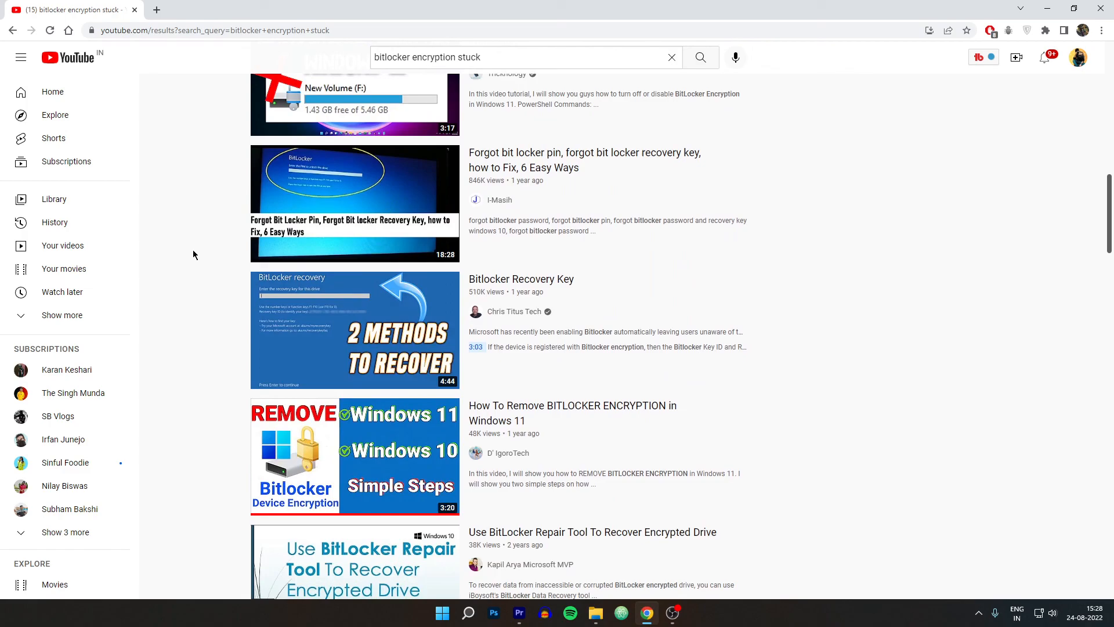